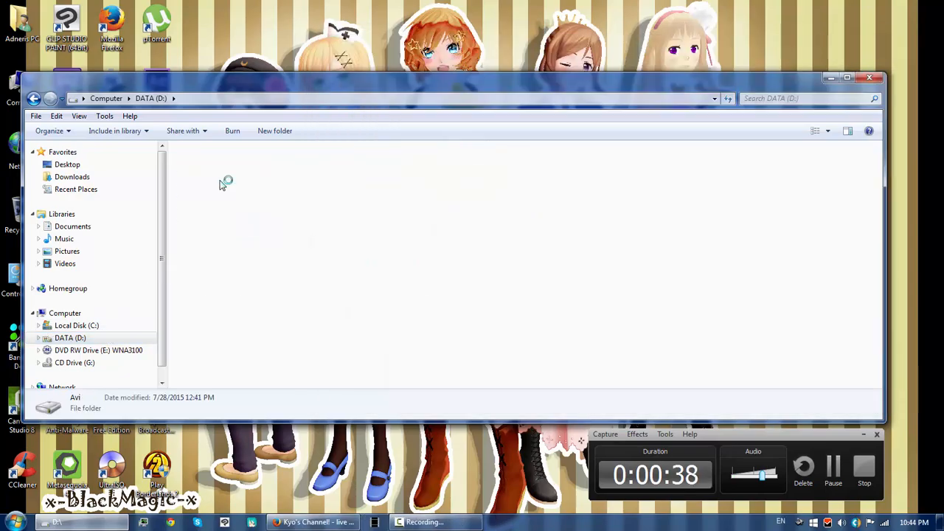
# Run aviutl.exe from D:\Avi, confirm Run, then open the BIG MMD clip folder.
pyautogui.doubleClick(205, 251)
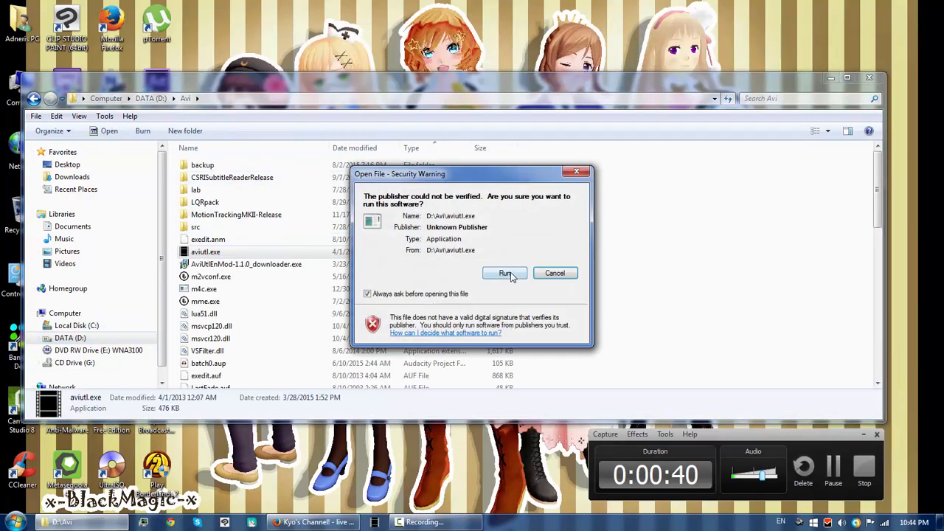
pyautogui.click(504, 273)
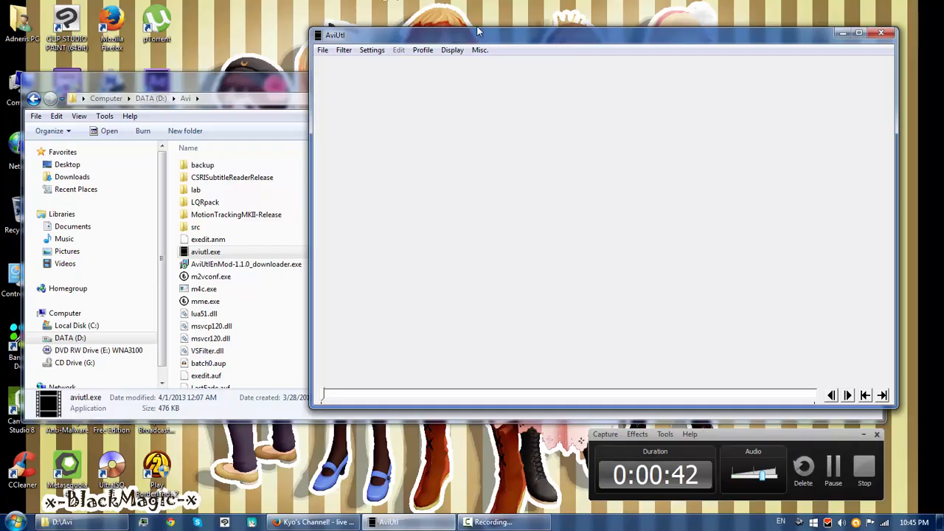
pyautogui.moveTo(478, 35); pyautogui.dragTo(272, 35)
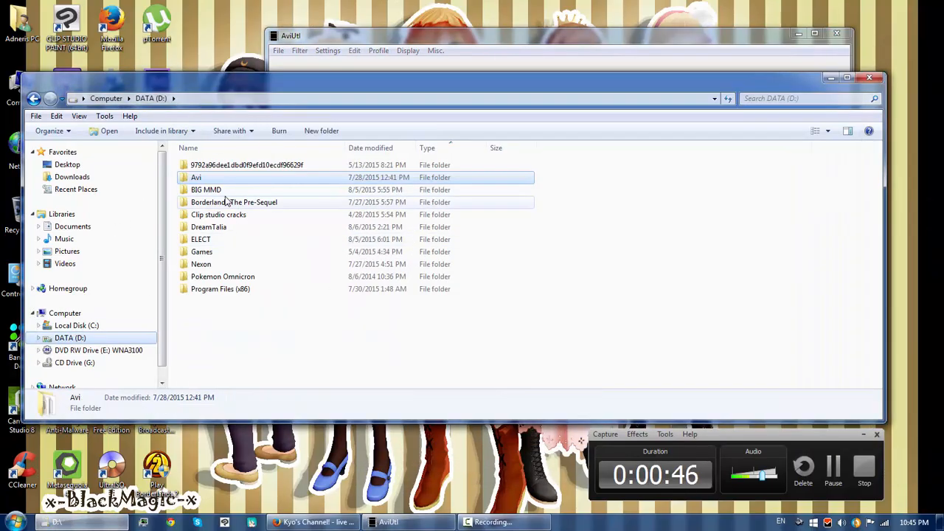
pyautogui.click(207, 189)
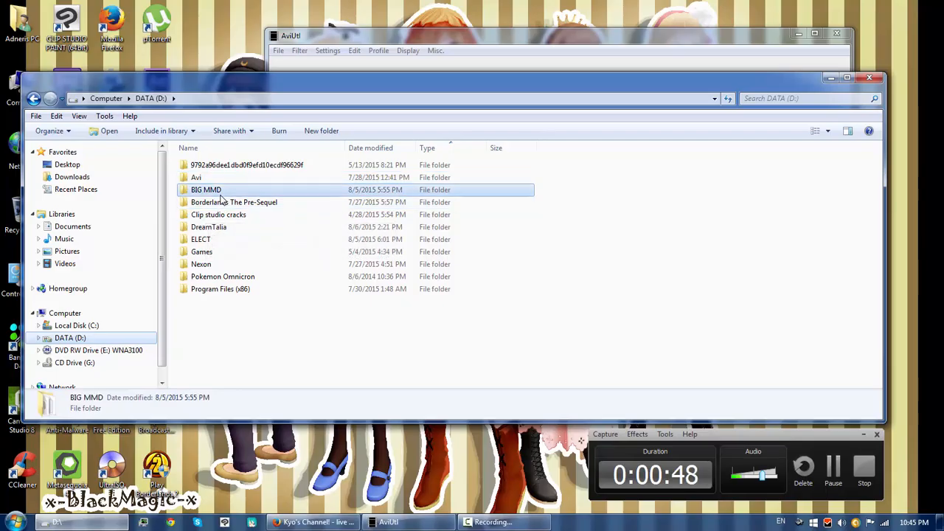
pyautogui.doubleClick(205, 190)
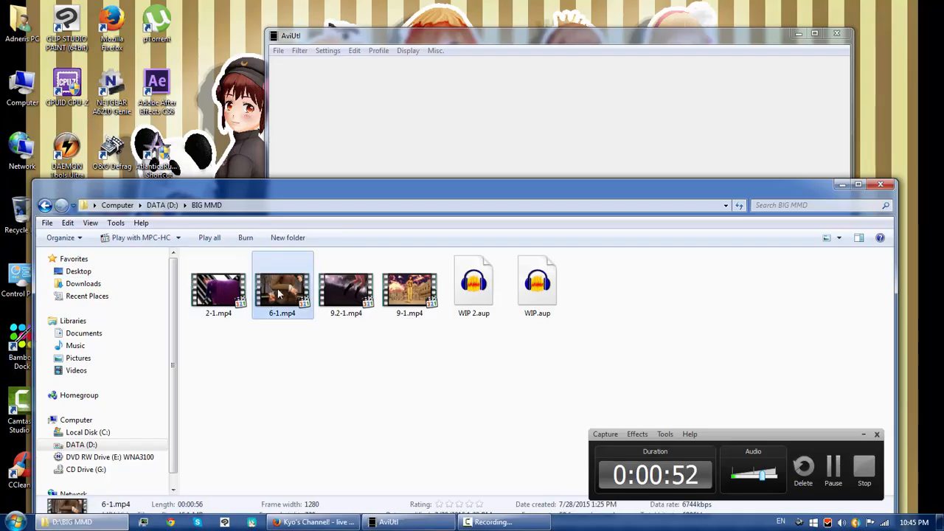
# Open 6-1.mp4 in AviUtl and browse the Filter and Settings menus.
pyautogui.doubleClick(281, 288)
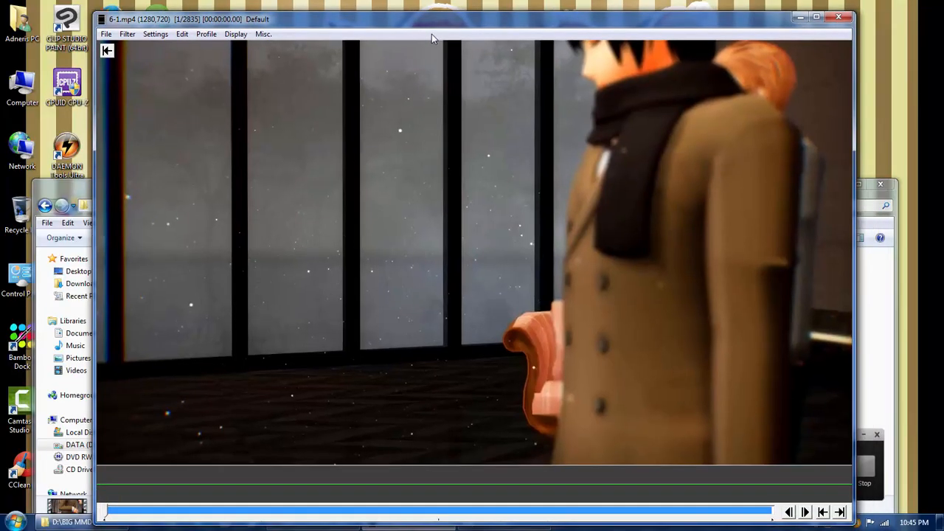
pyautogui.click(155, 34)
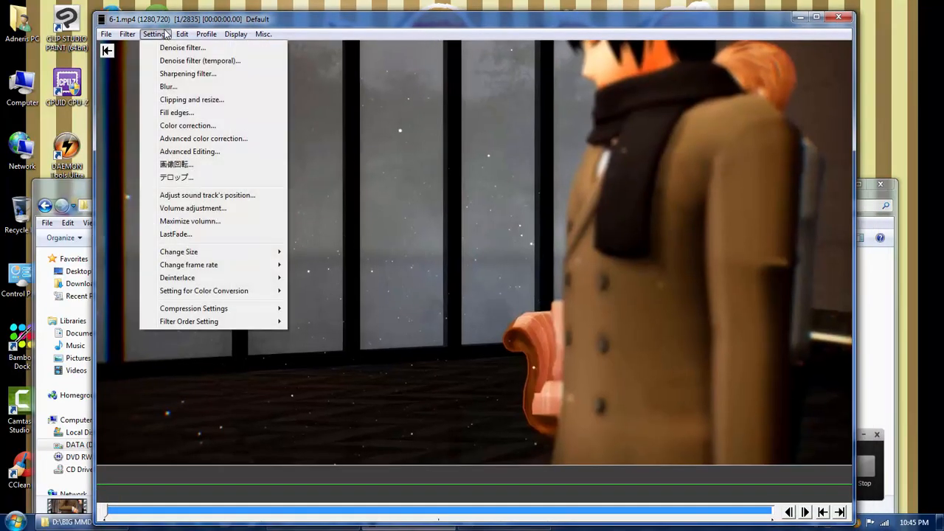
pyautogui.click(127, 34)
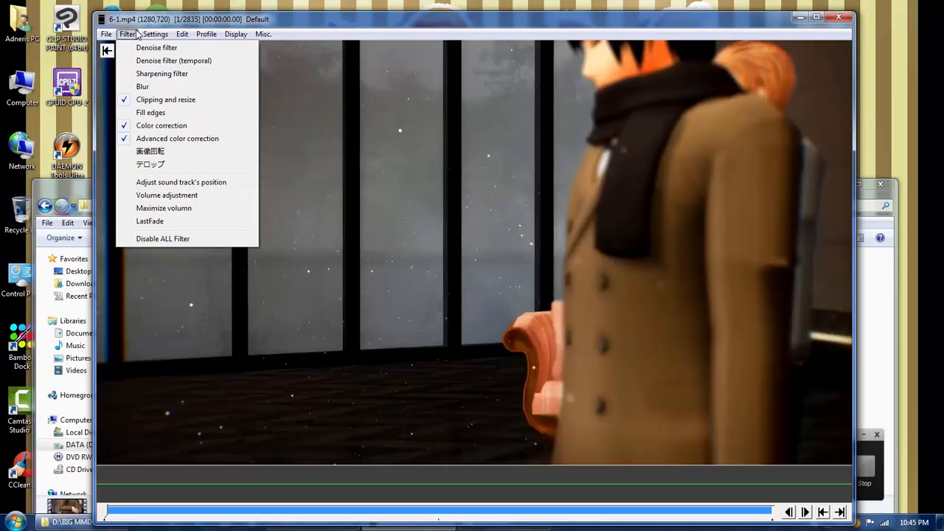
pyautogui.click(155, 34)
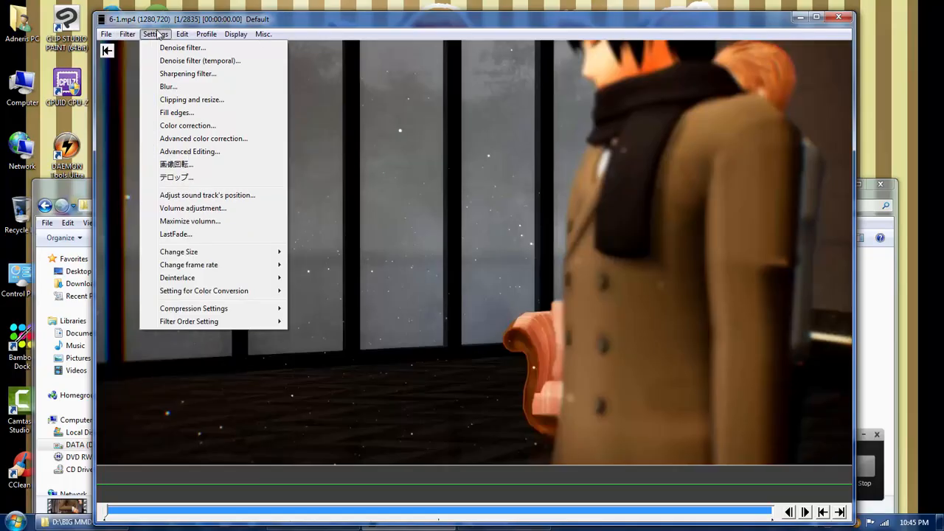
pyautogui.moveTo(195, 157)
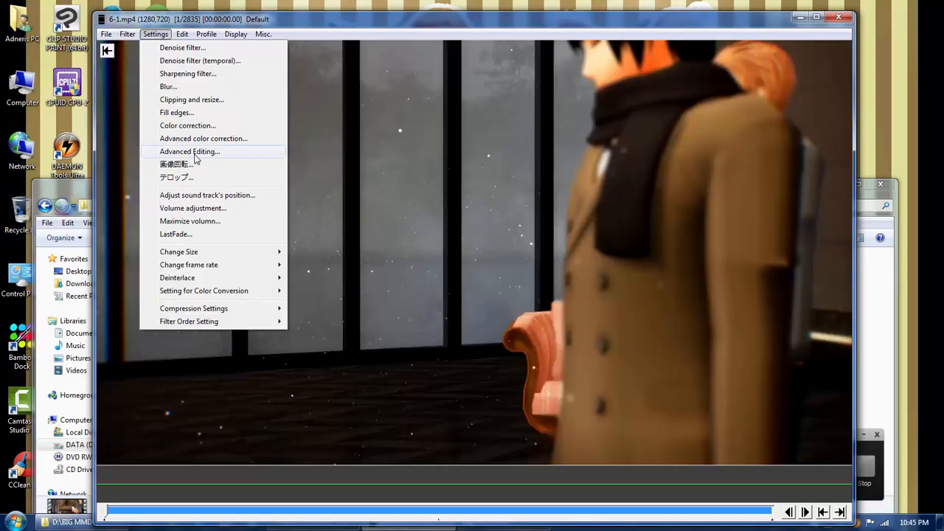
pyautogui.moveTo(197, 177)
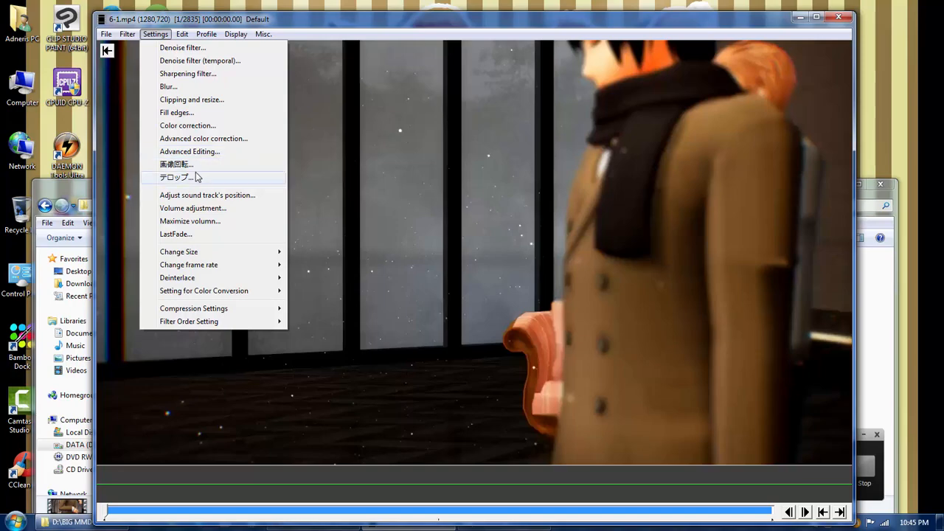
pyautogui.moveTo(209, 151)
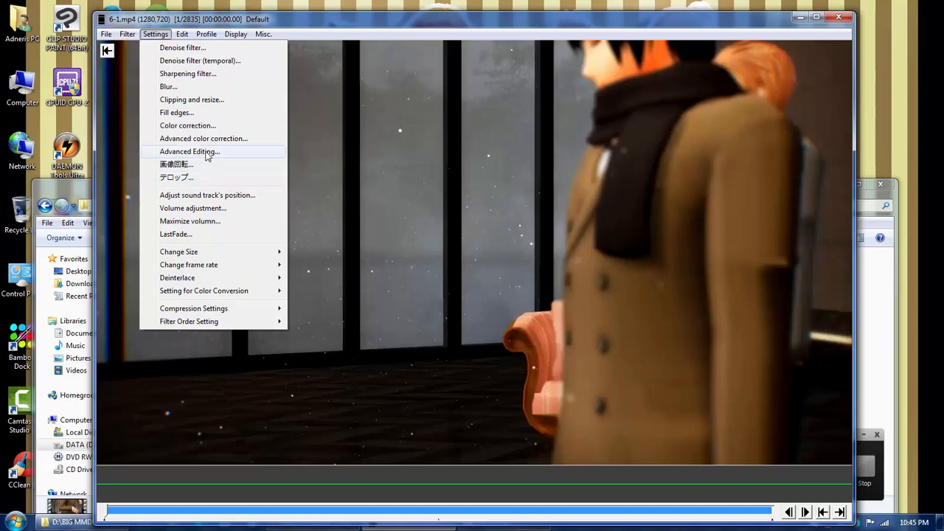
pyautogui.moveTo(196, 157)
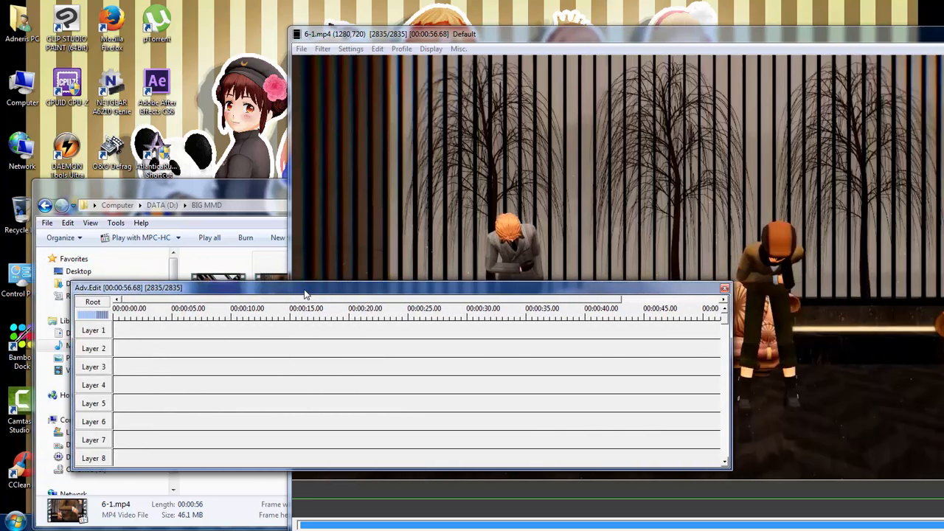
pyautogui.moveTo(373, 56)
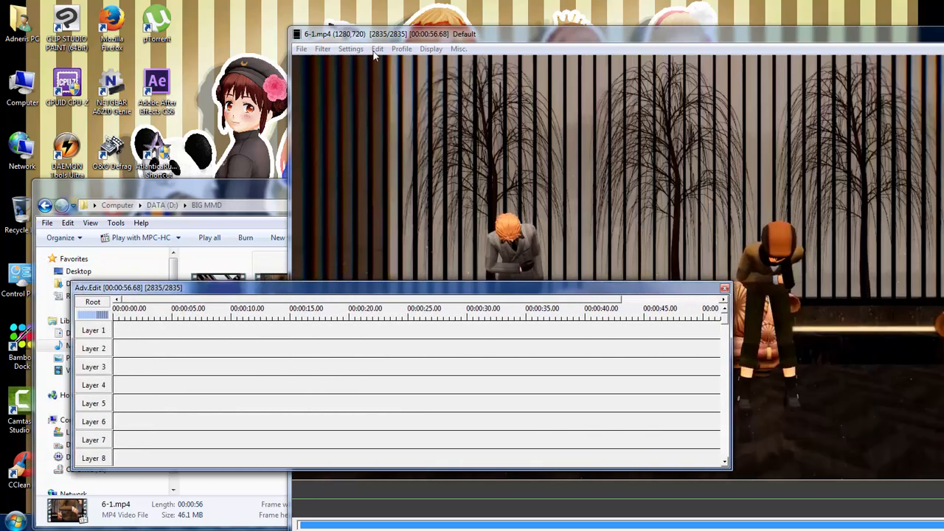
# Confirm Advanced Editing is checked in the Settings menu.
pyautogui.click(351, 49)
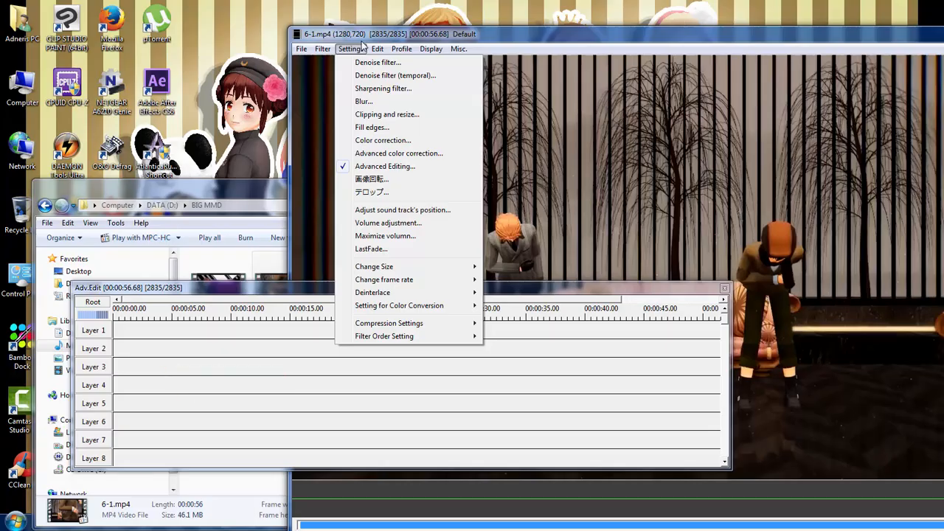
pyautogui.moveTo(354, 50)
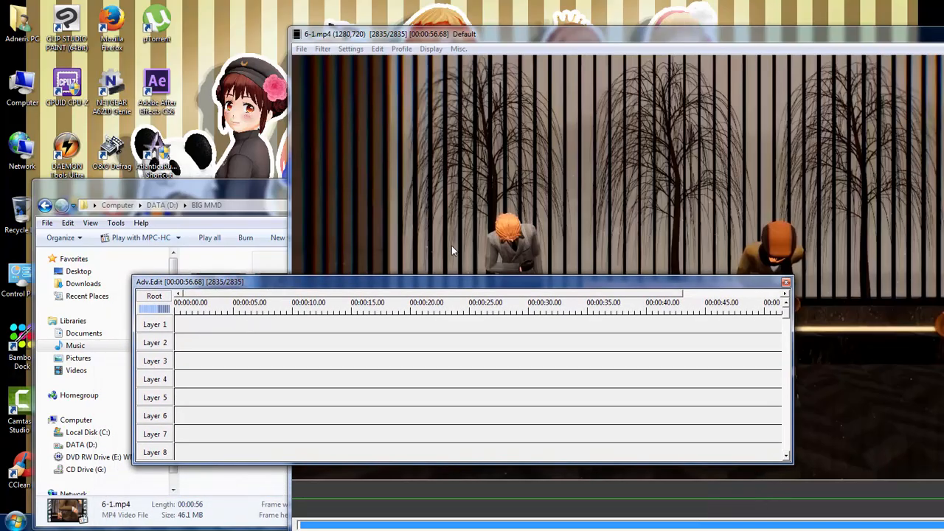
pyautogui.moveTo(211, 325)
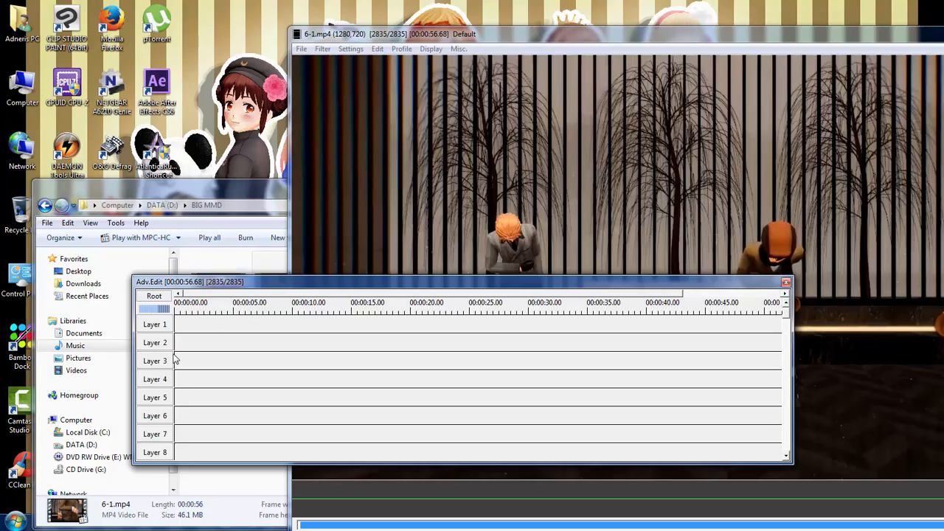
pyautogui.moveTo(217, 359)
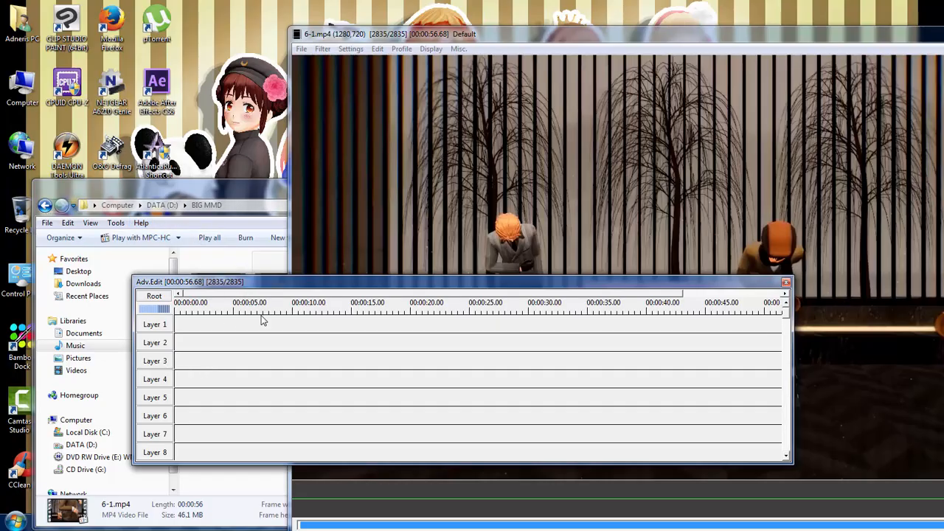
pyautogui.moveTo(163, 222)
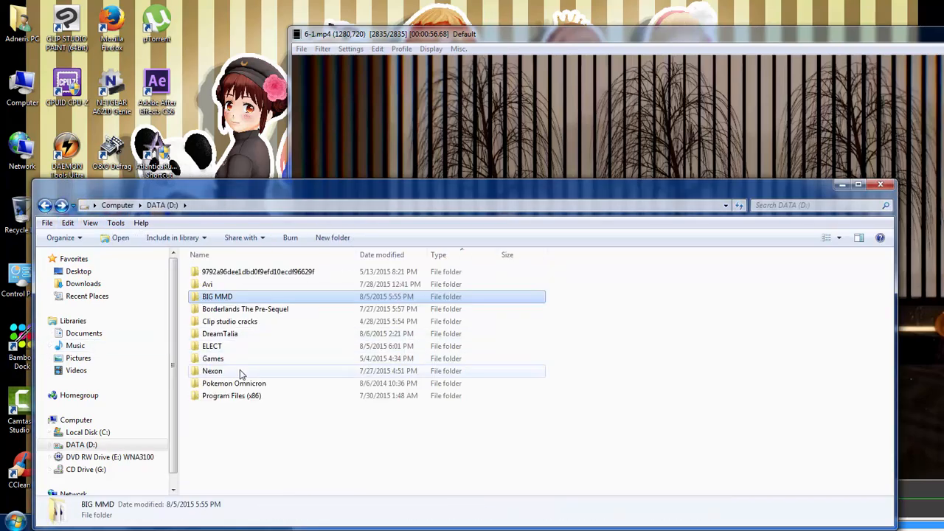
# Load First.avi from the ELECT folder and append another clip with Add More.
pyautogui.doubleClick(212, 346)
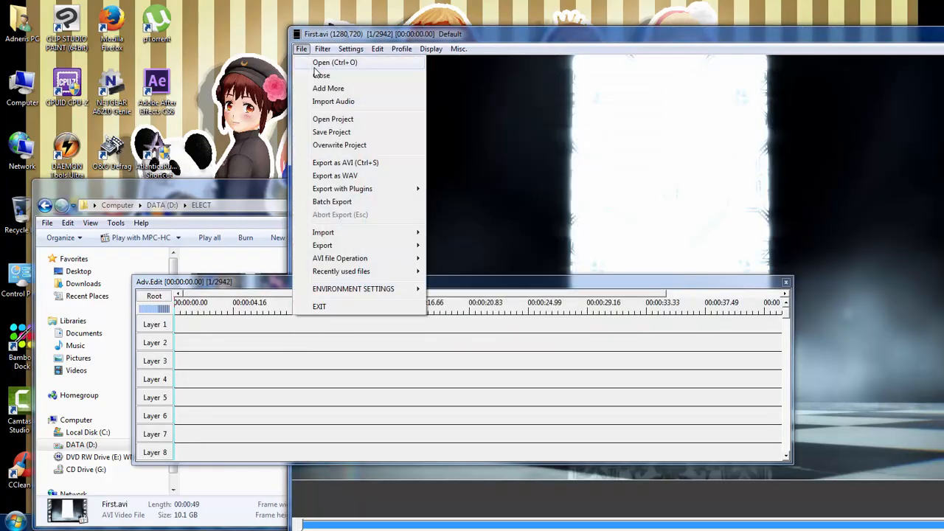
pyautogui.click(329, 88)
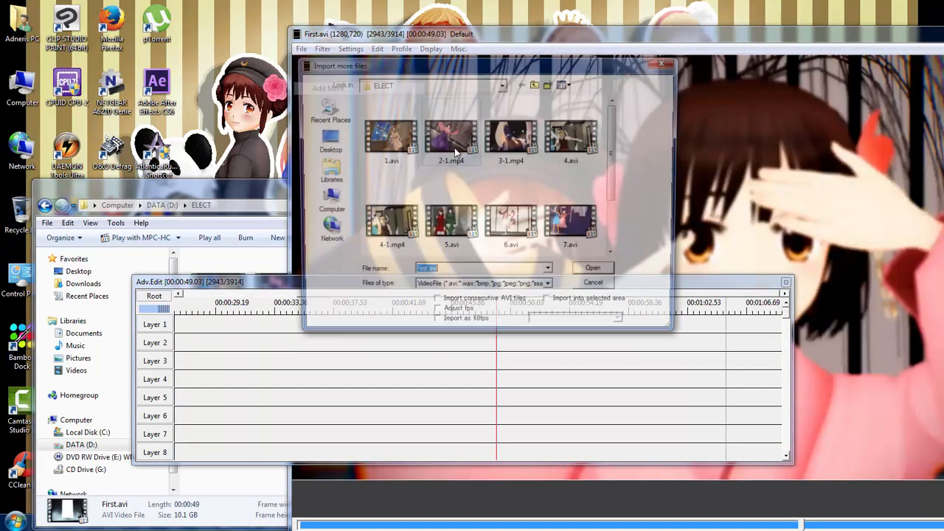
pyautogui.click(592, 267)
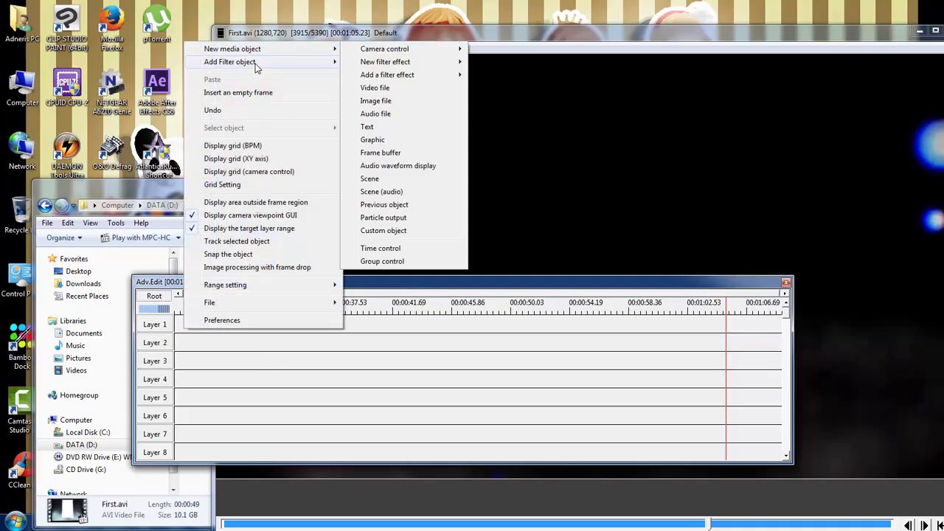
pyautogui.moveTo(232, 49)
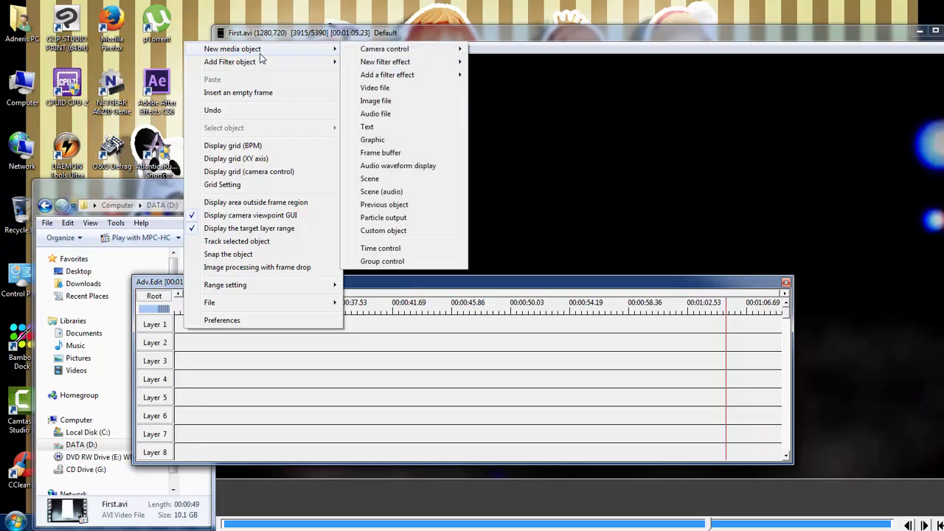
pyautogui.moveTo(375, 87)
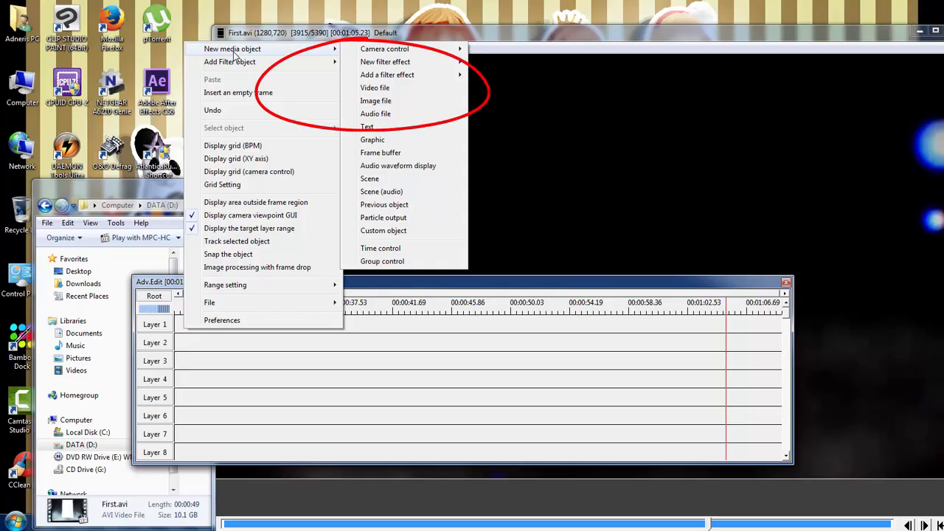
pyautogui.moveTo(375, 87)
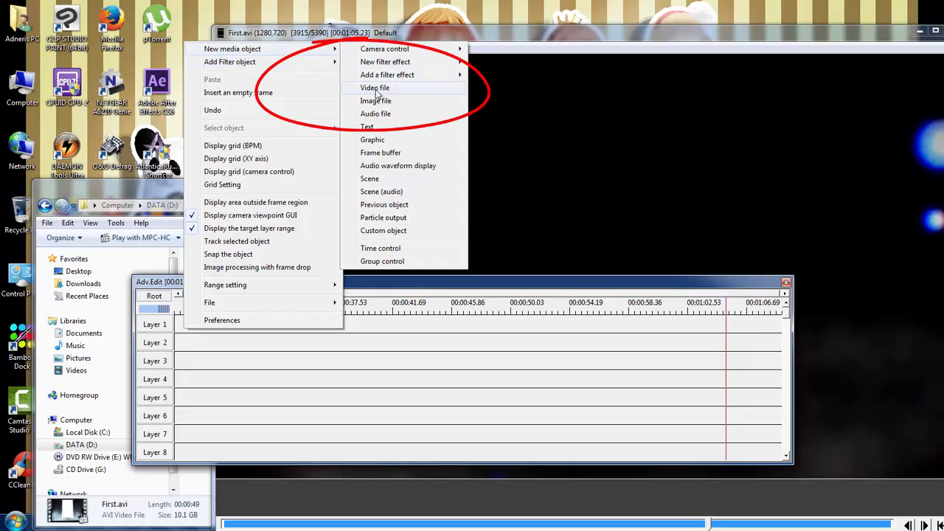
# Add a Video file media object to Layer 1 of the timeline.
pyautogui.click(375, 87)
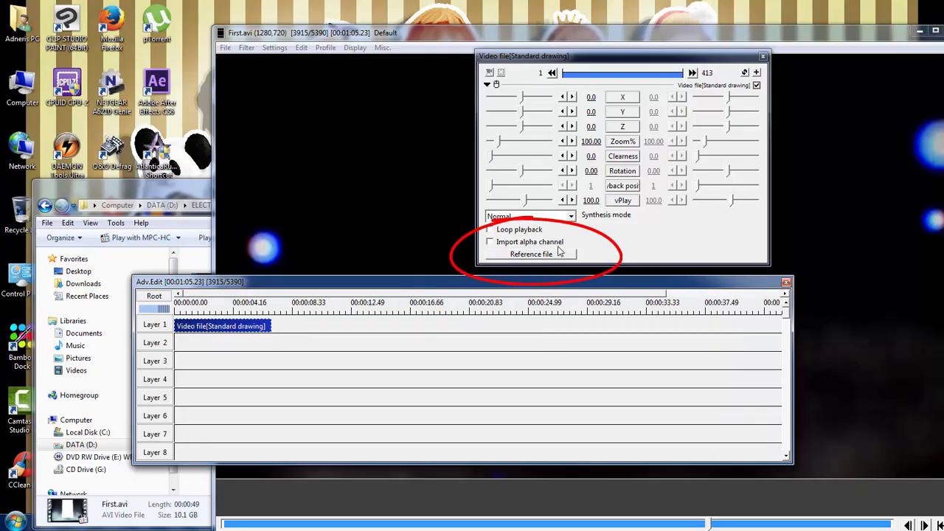
# Set First.avi from D:\ELECT as the video object's reference file.
pyautogui.click(531, 254)
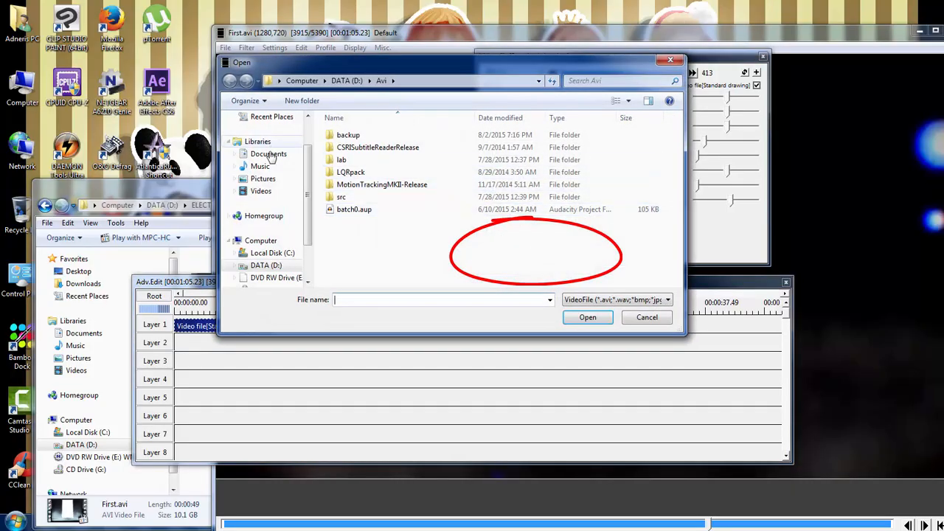
pyautogui.click(347, 80)
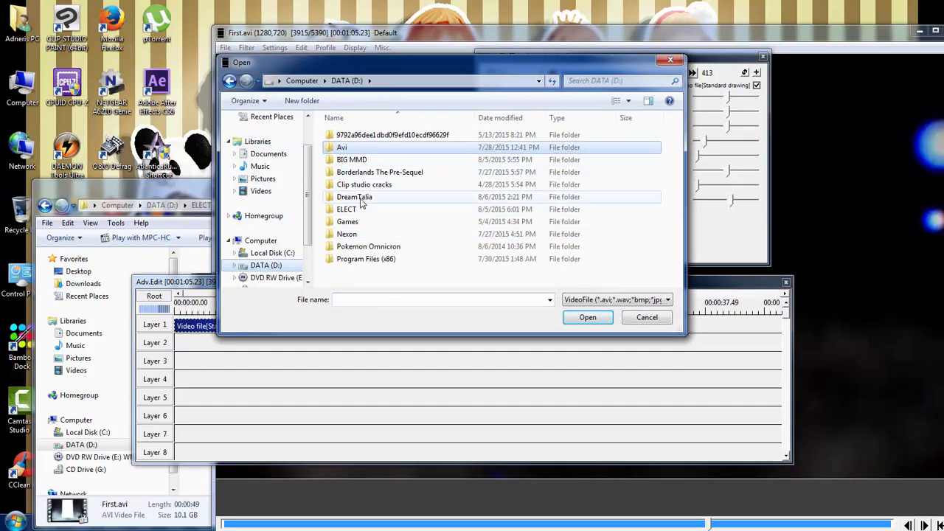
pyautogui.doubleClick(346, 209)
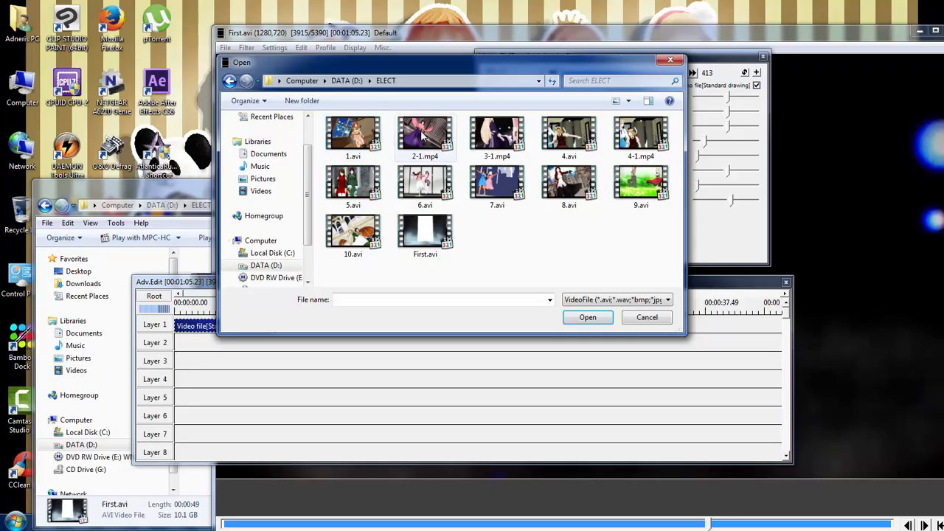
pyautogui.click(425, 232)
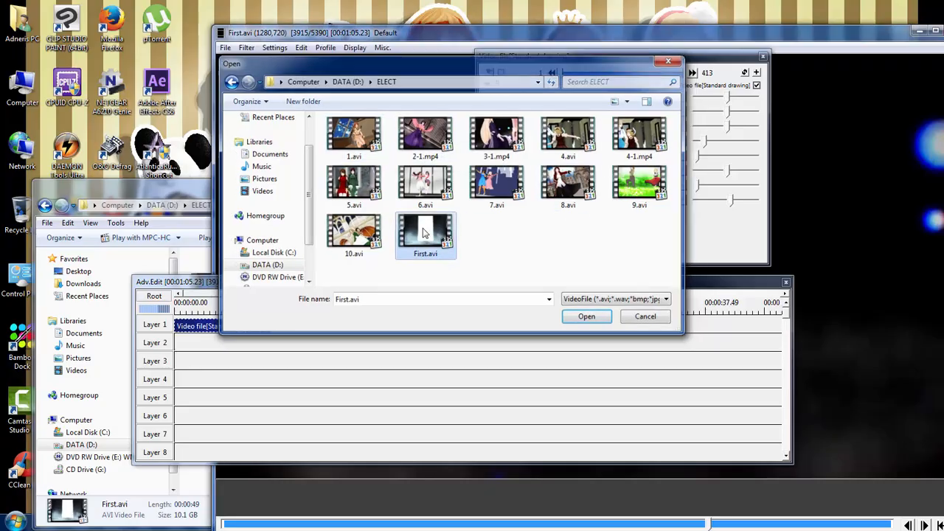
pyautogui.click(586, 316)
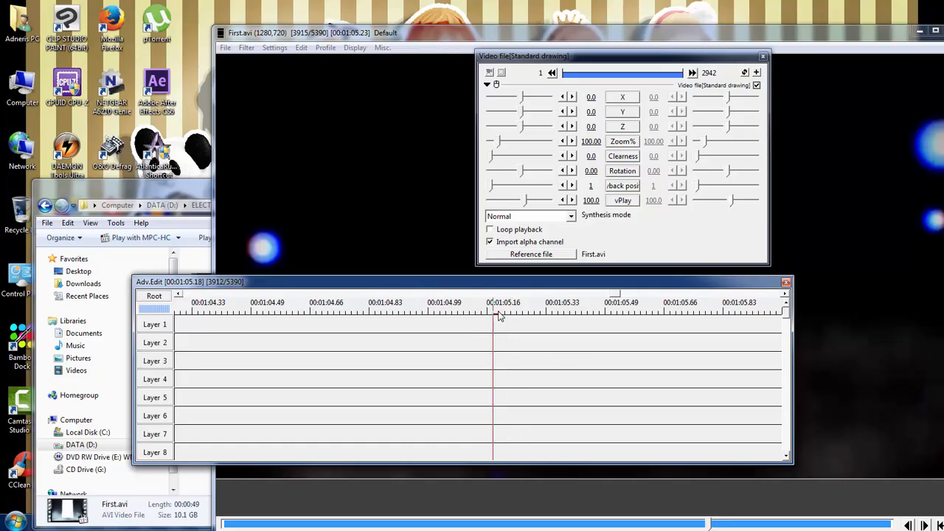
pyautogui.moveTo(513, 317)
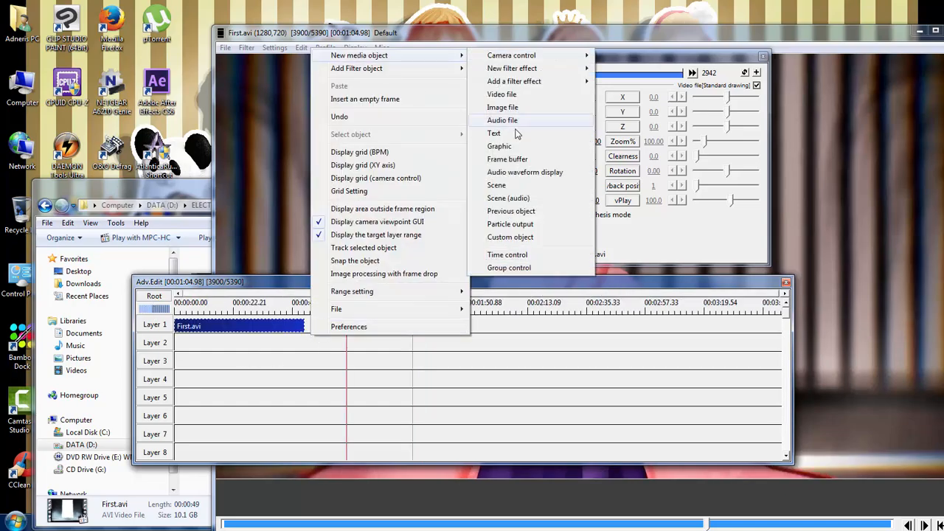
# Add 2-1.mp4 and 3-1.mp4 video objects after First.avi and reposition the settings window.
pyautogui.click(501, 94)
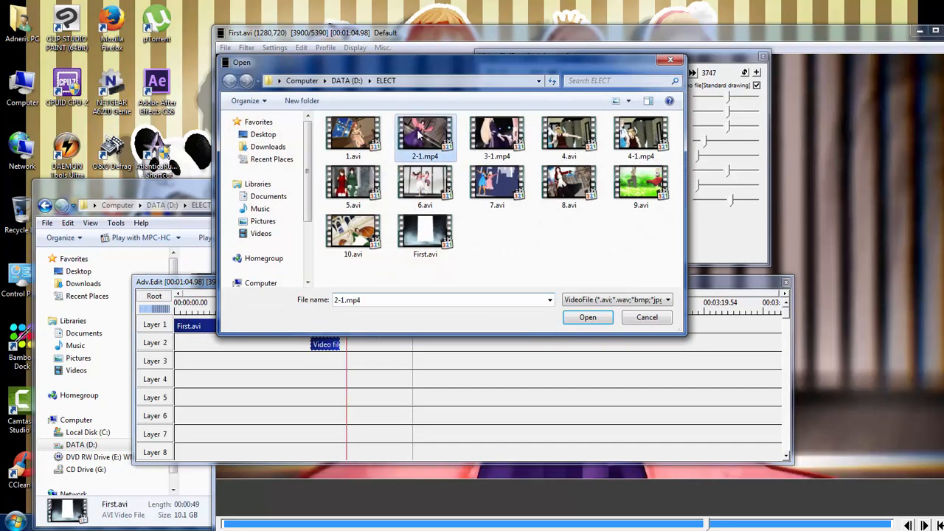
pyautogui.click(588, 317)
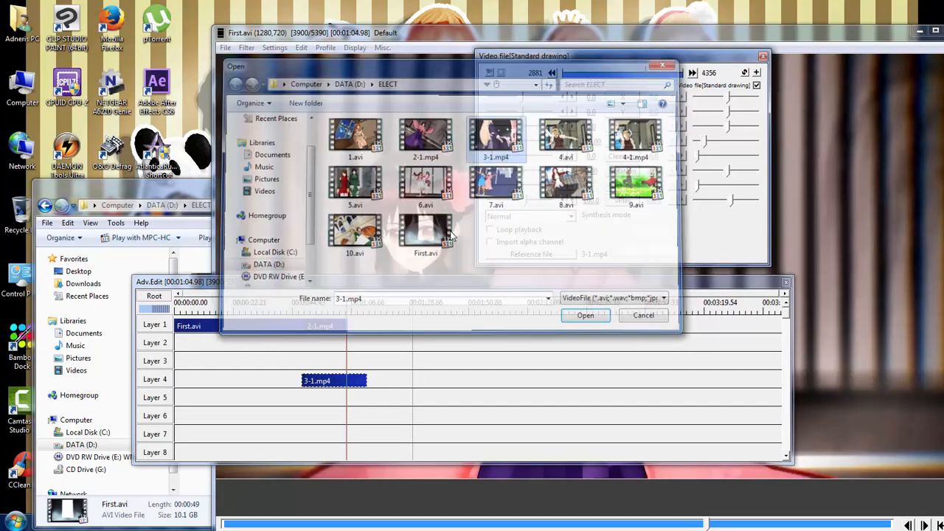
pyautogui.click(585, 315)
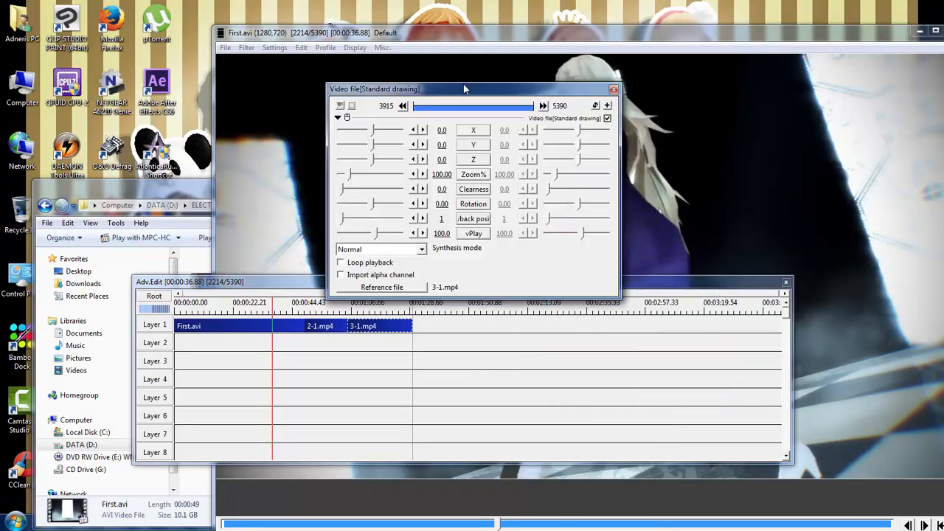
pyautogui.moveTo(464, 88); pyautogui.dragTo(193, 64)
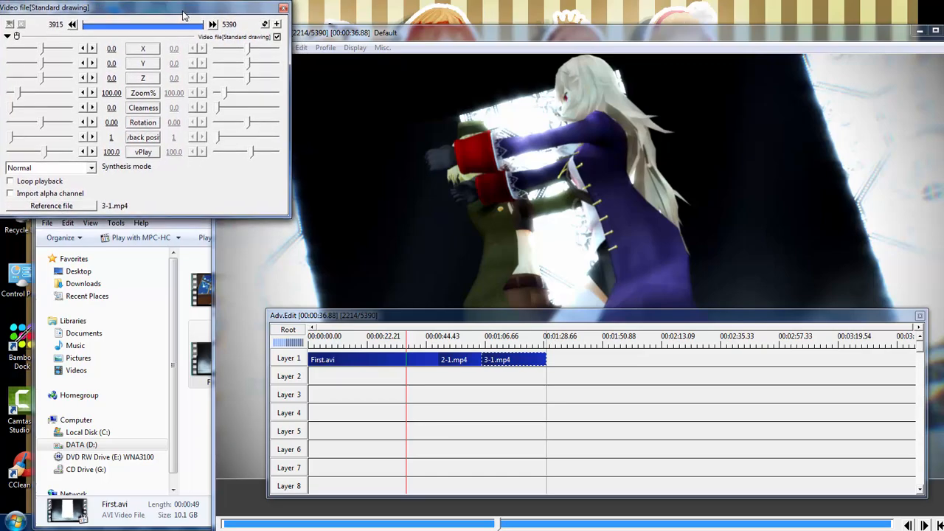
pyautogui.moveTo(184, 13); pyautogui.dragTo(184, 22)
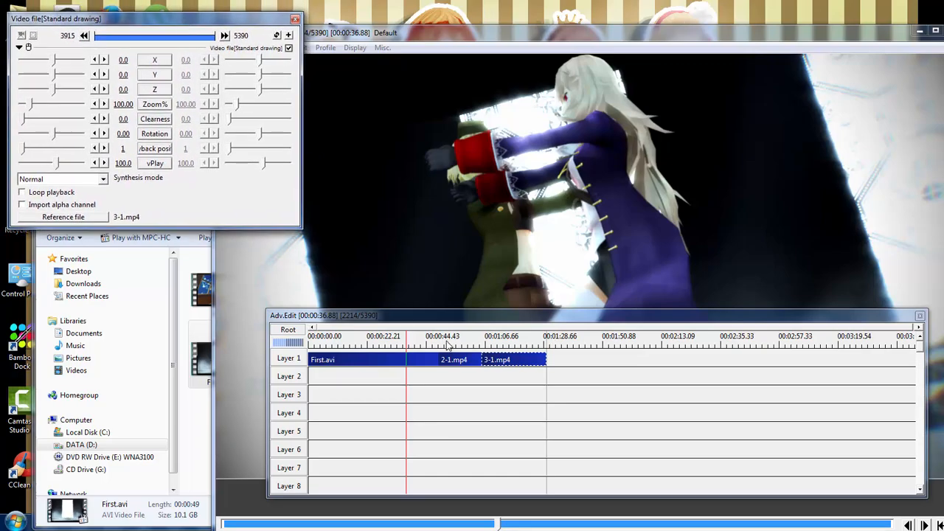
pyautogui.moveTo(348, 381)
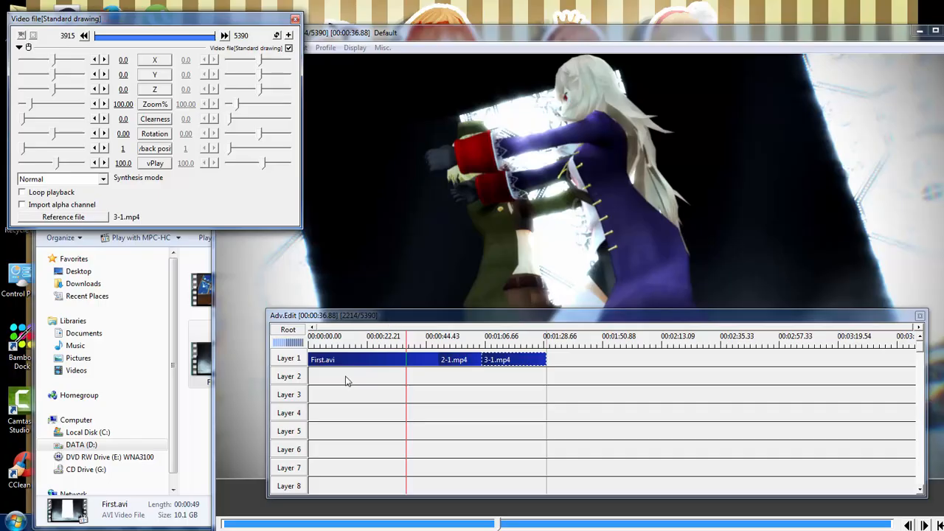
# Insert a Scene change filter object on Layer 2 at the 2-1.mp4 junction.
pyautogui.rightClick(347, 381)
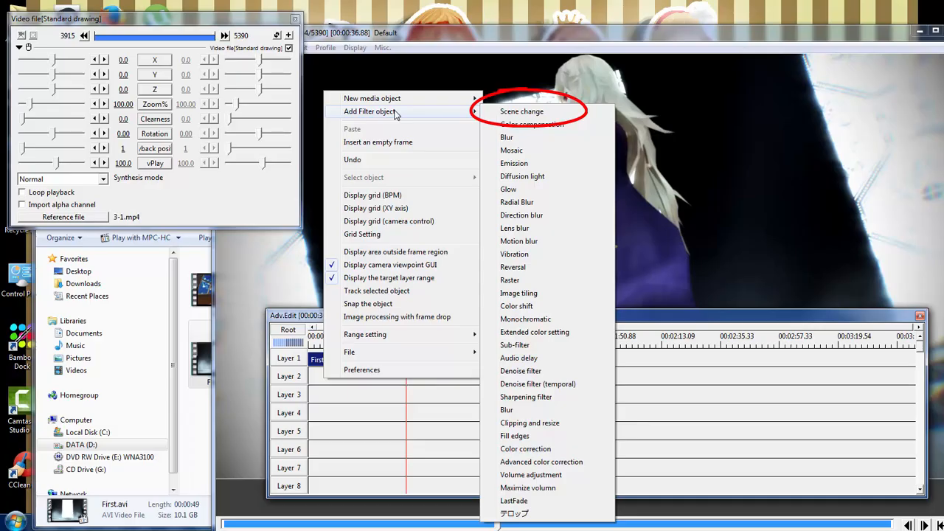
pyautogui.moveTo(372, 98)
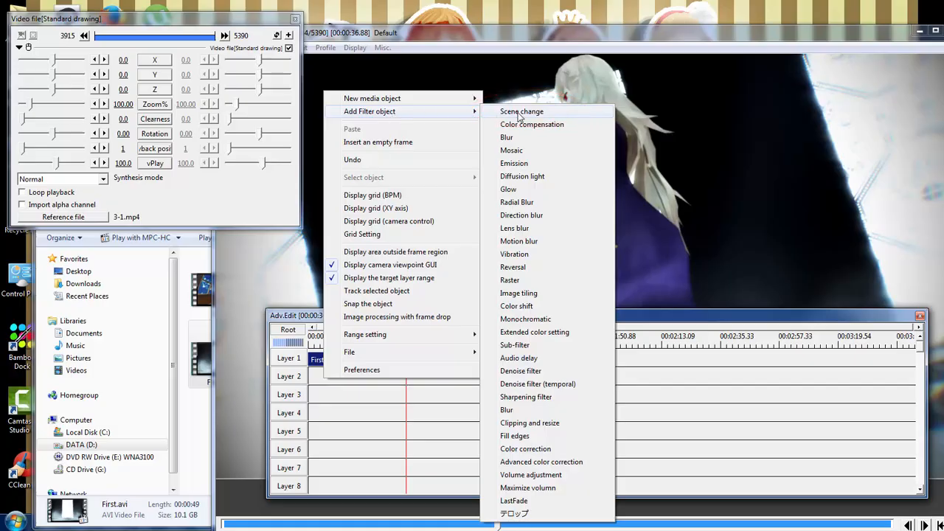
pyautogui.click(521, 111)
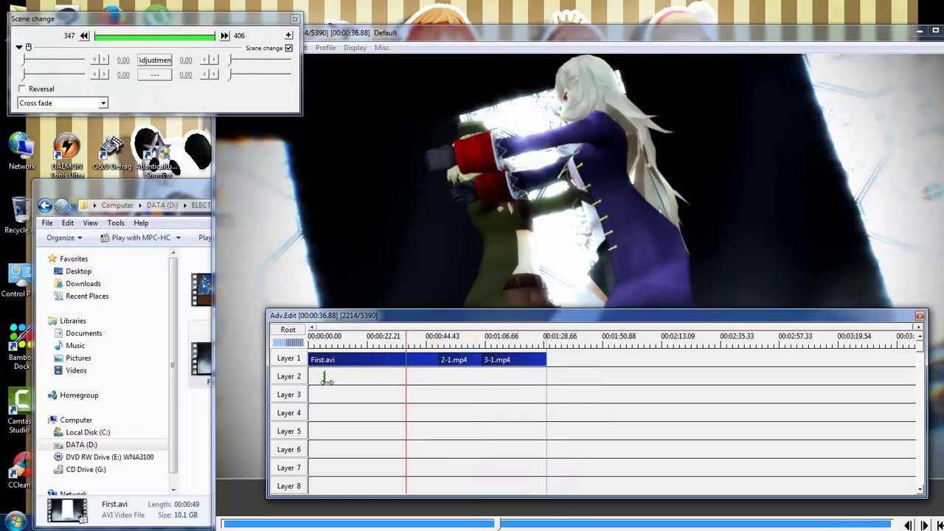
pyautogui.rightClick(324, 376)
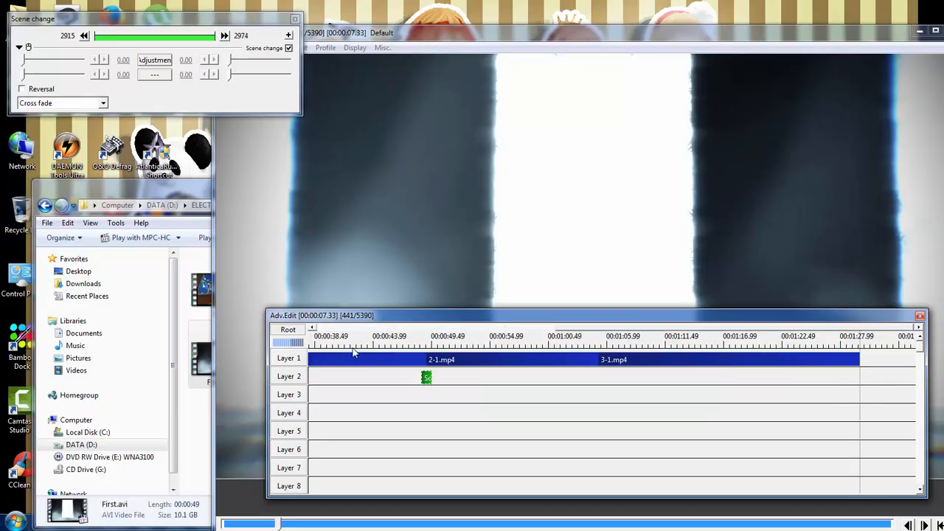
pyautogui.moveTo(73, 108)
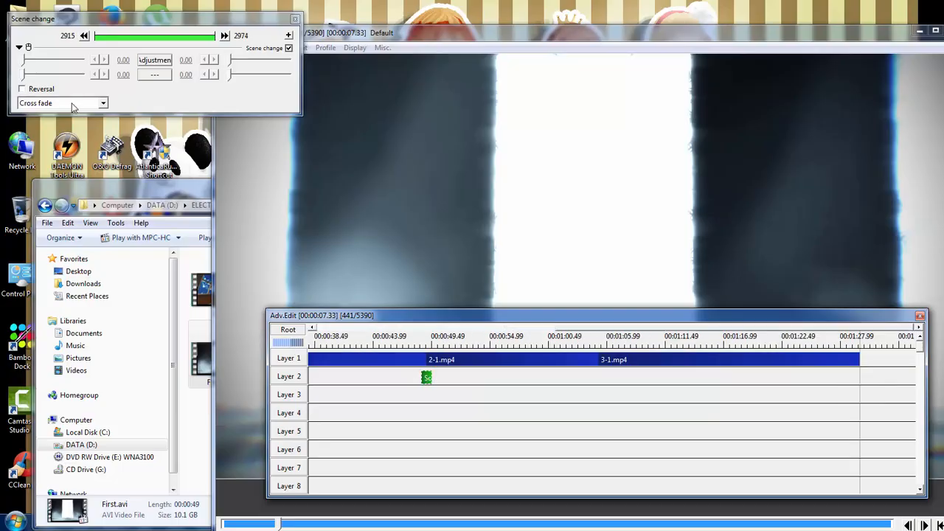
# Reopen the Scene change settings and scroll through the transition style dropdown.
pyautogui.click(294, 18)
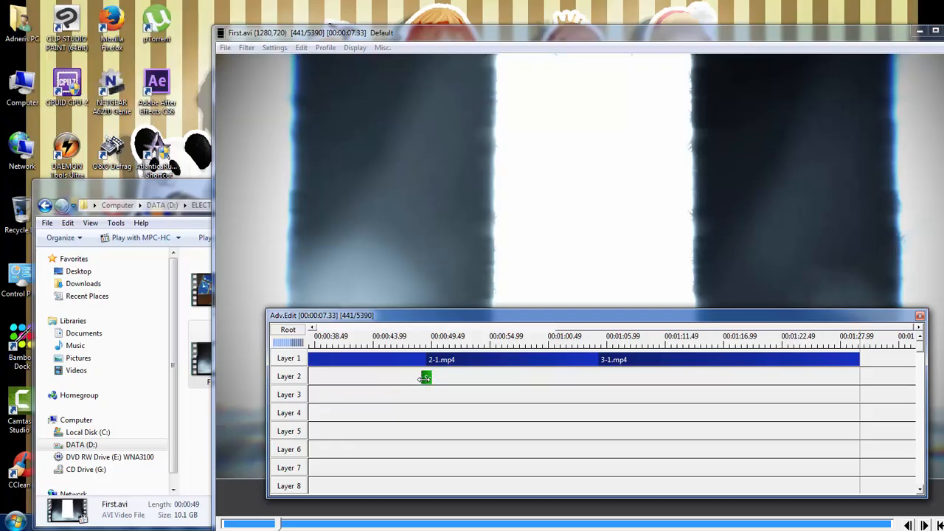
pyautogui.doubleClick(425, 377)
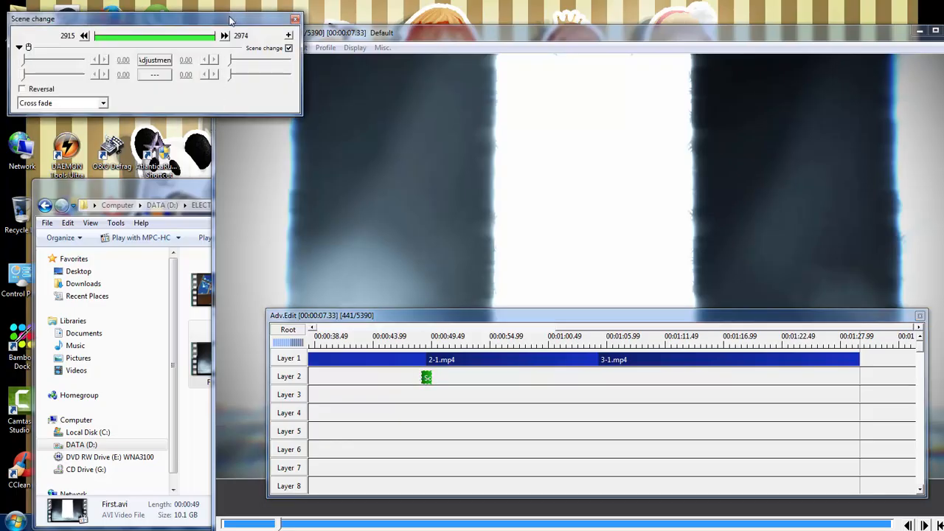
pyautogui.click(100, 308)
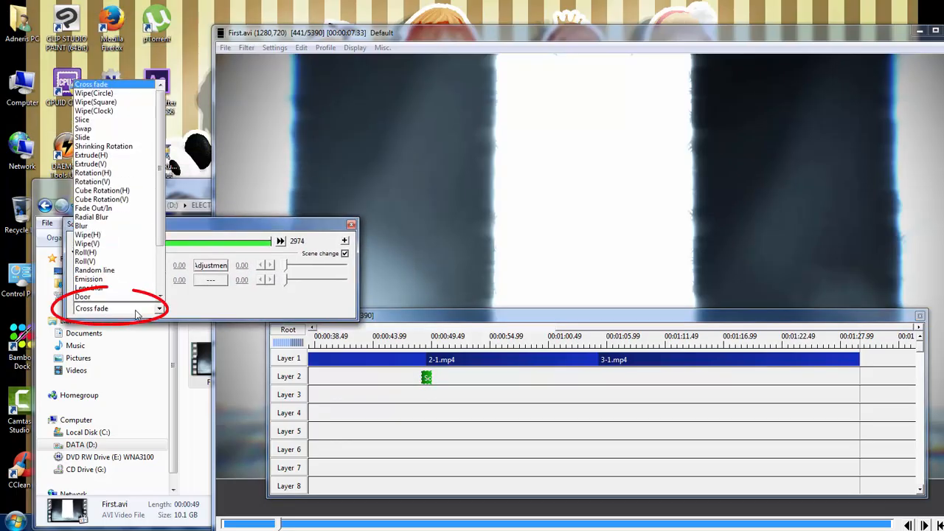
pyautogui.scroll(-3)
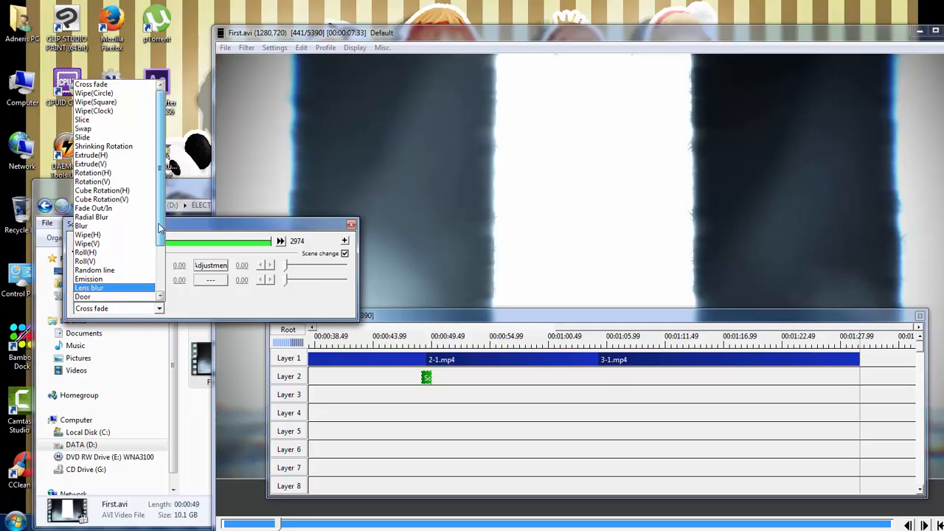
pyautogui.scroll(-3)
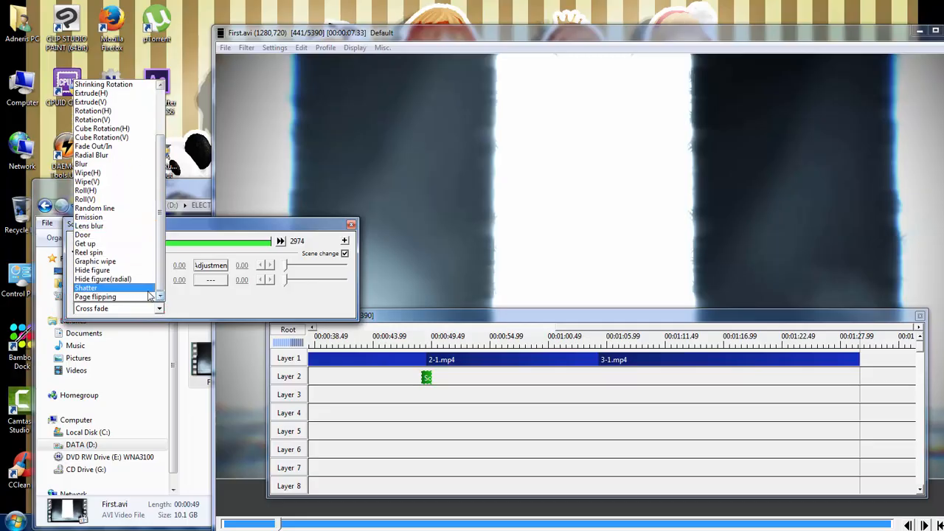
pyautogui.moveTo(104, 279)
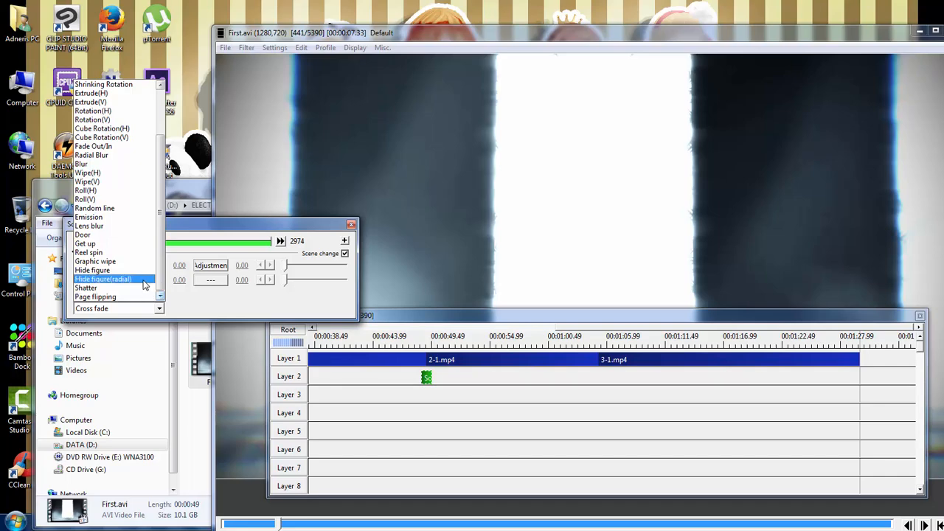
pyautogui.moveTo(85, 288)
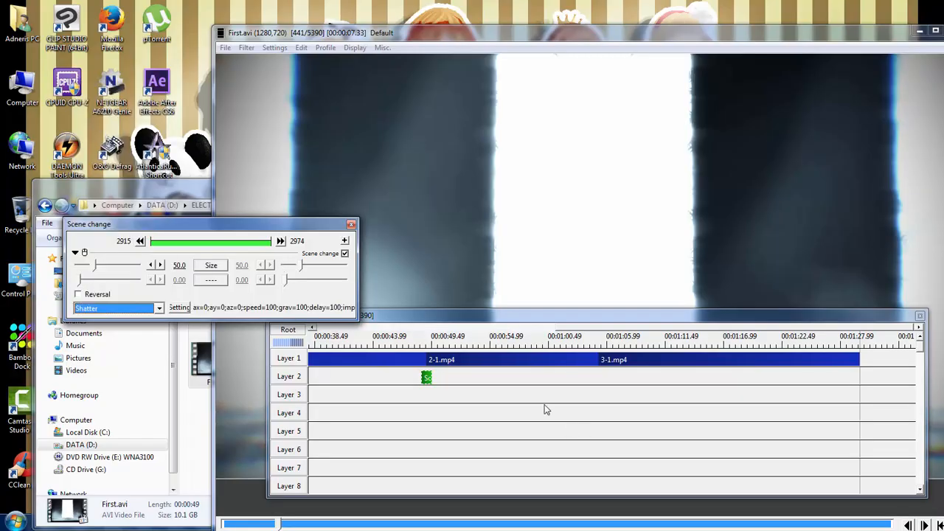
pyautogui.moveTo(301, 320)
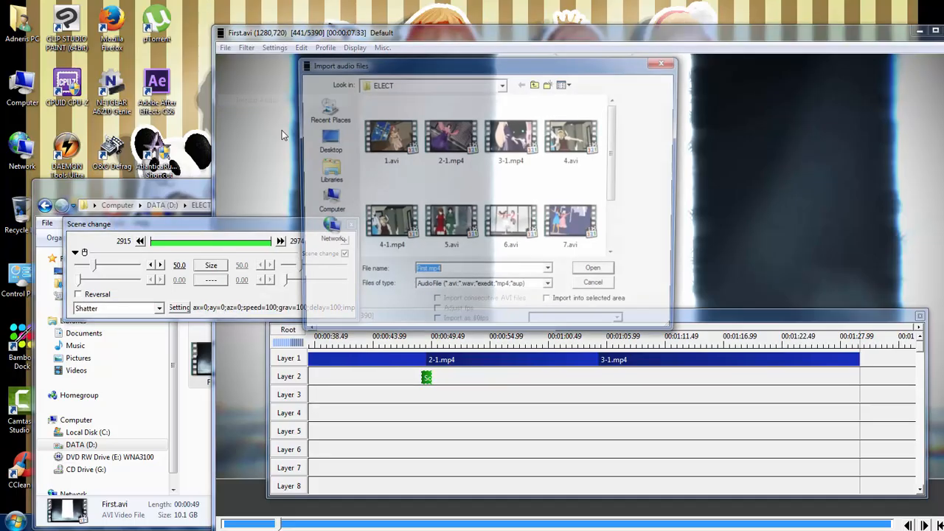
# Import Elect EVO+.wav from the UserFile folder as the audio track.
pyautogui.click(325, 175)
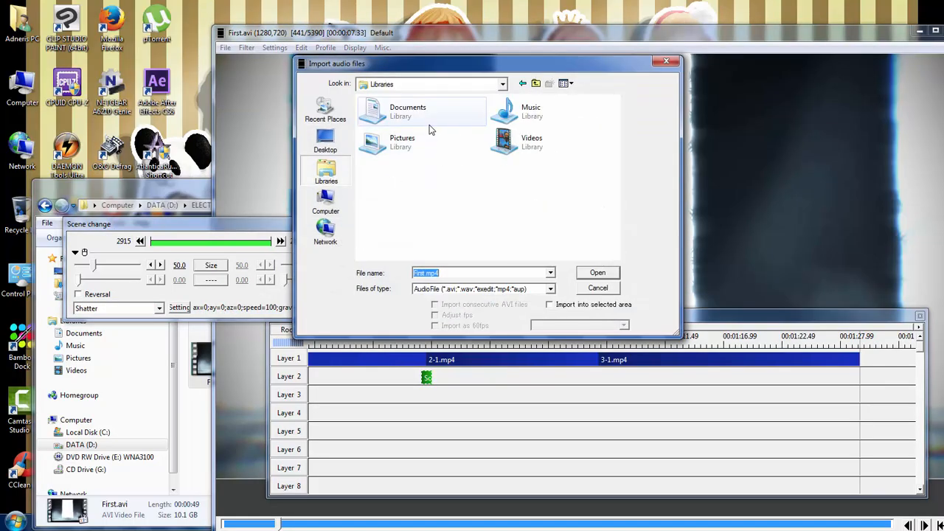
pyautogui.doubleClick(407, 111)
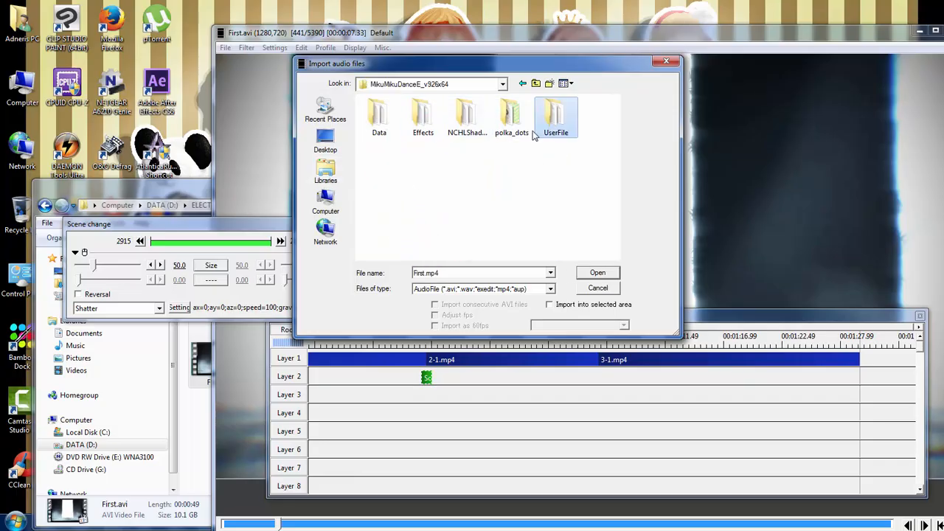
pyautogui.doubleClick(555, 117)
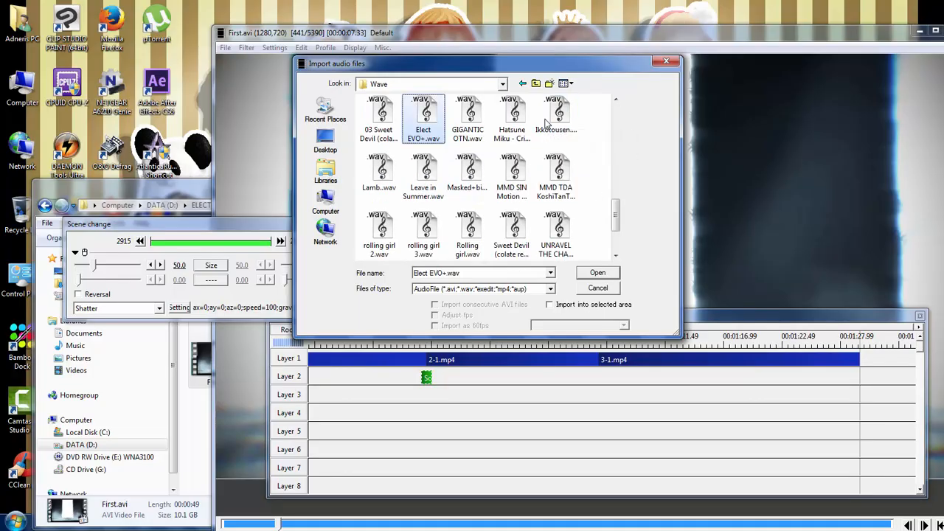
pyautogui.click(597, 272)
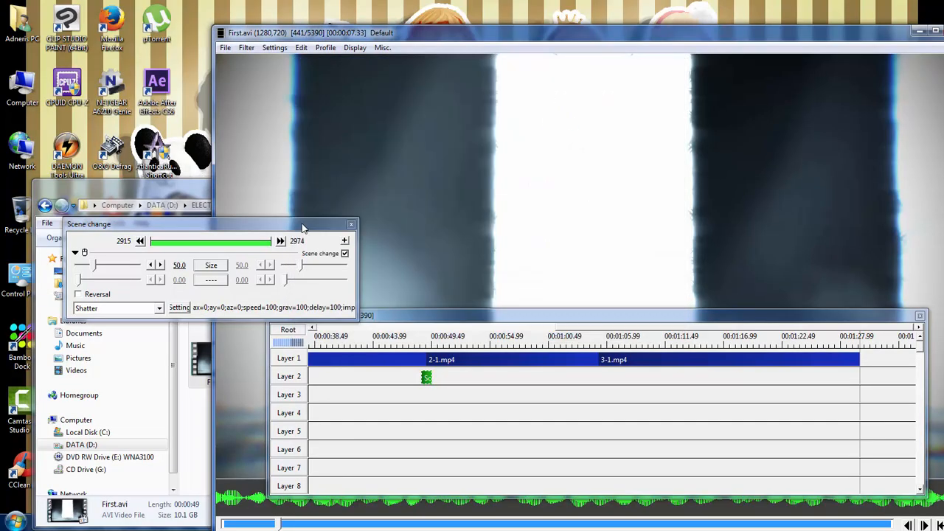
pyautogui.click(325, 47)
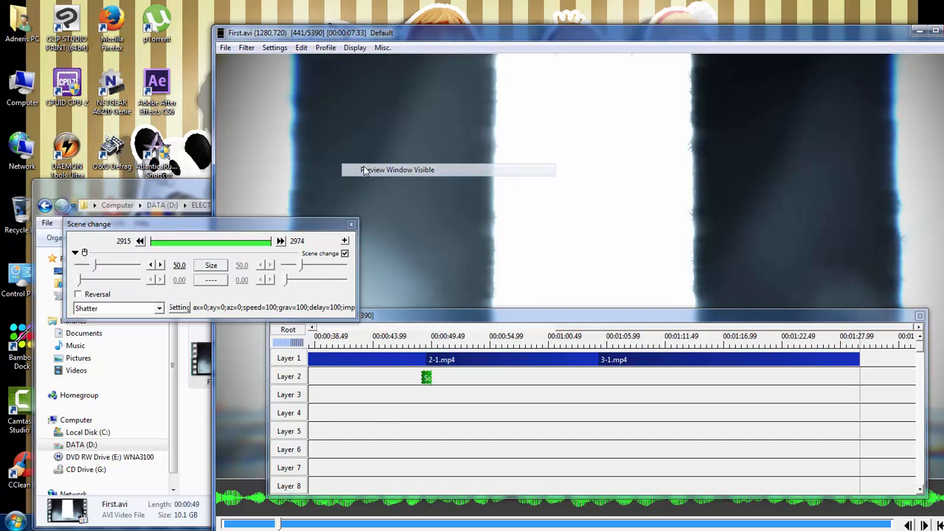
# Turn on Display > Preview Window Visible, then shrink the preview and place it top left.
pyautogui.click(325, 47)
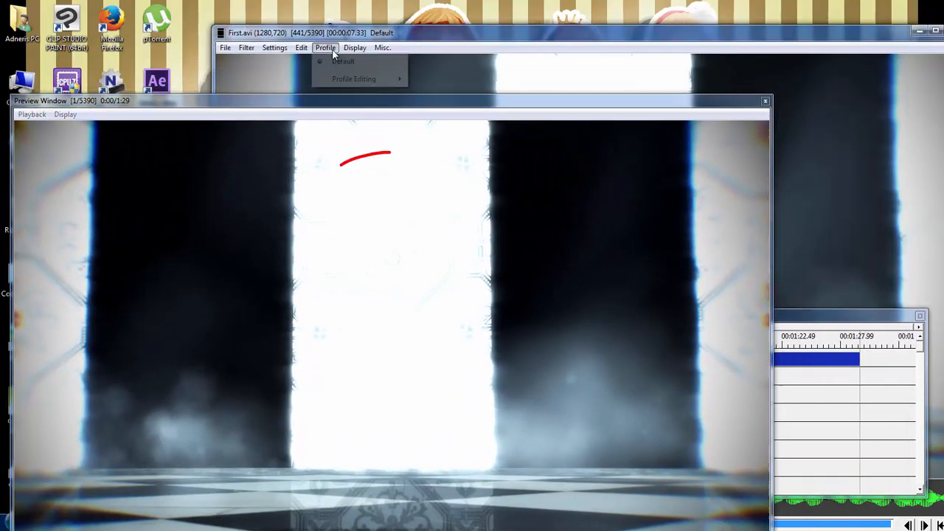
pyautogui.click(354, 47)
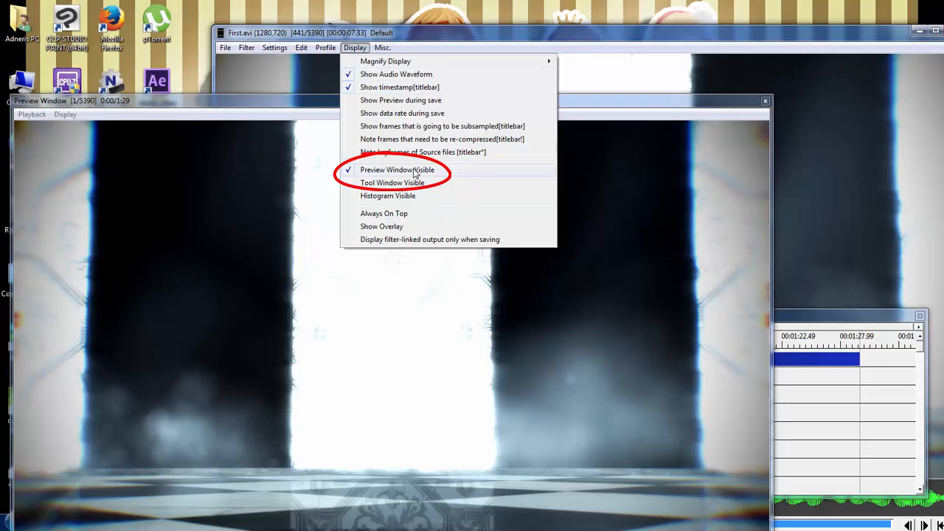
pyautogui.moveTo(642, 105)
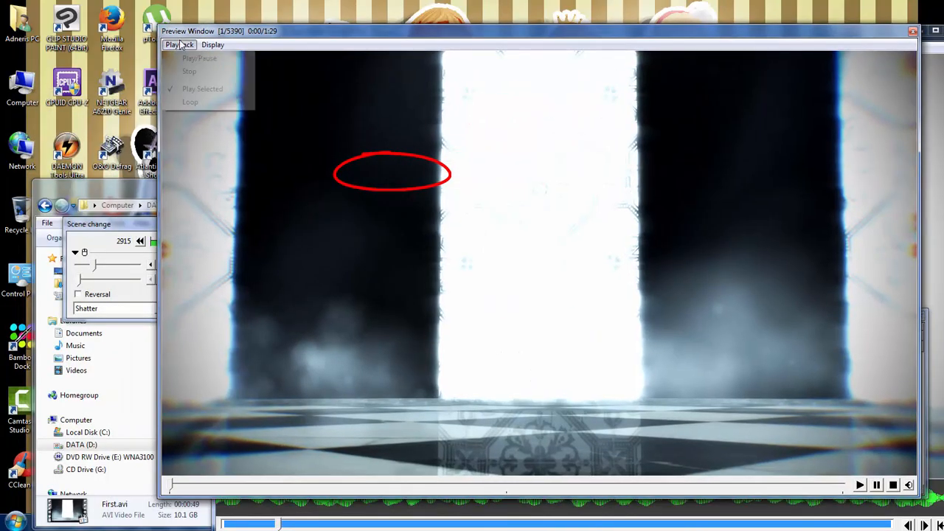
pyautogui.click(213, 45)
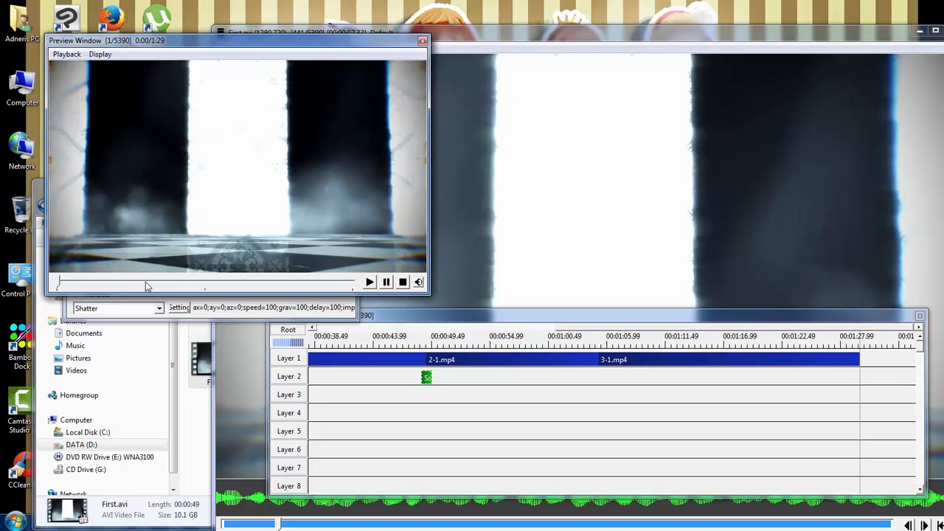
pyautogui.moveTo(153, 306)
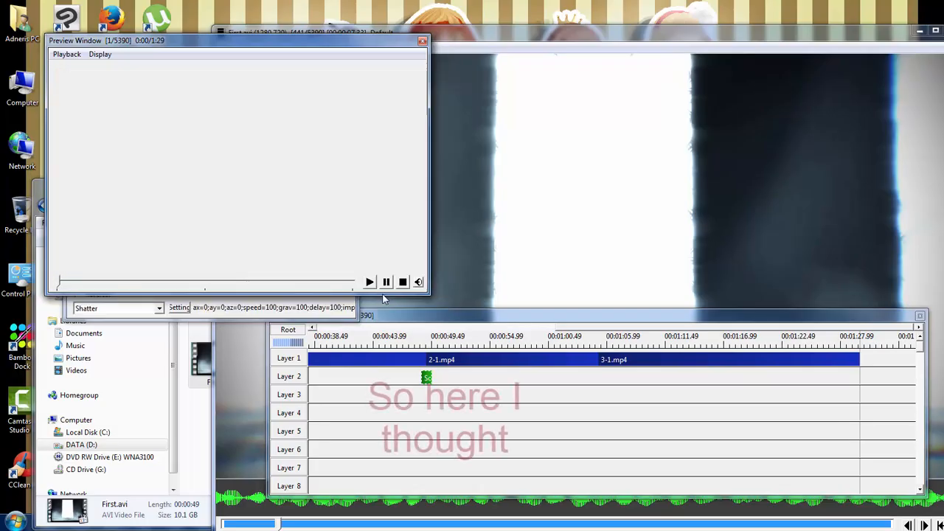
# Play the edit, pause, scrub back before the transition, and open the Layer 2 Scene change object.
pyautogui.click(369, 281)
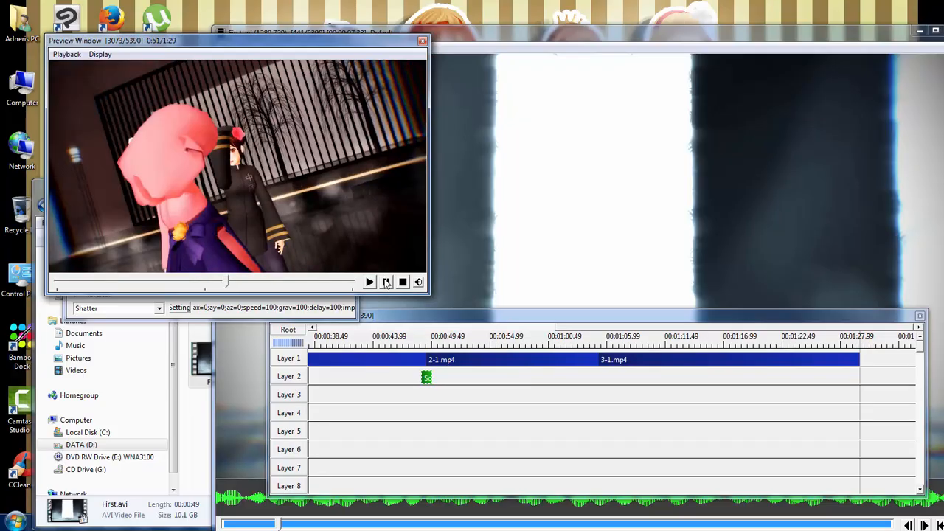
pyautogui.click(386, 282)
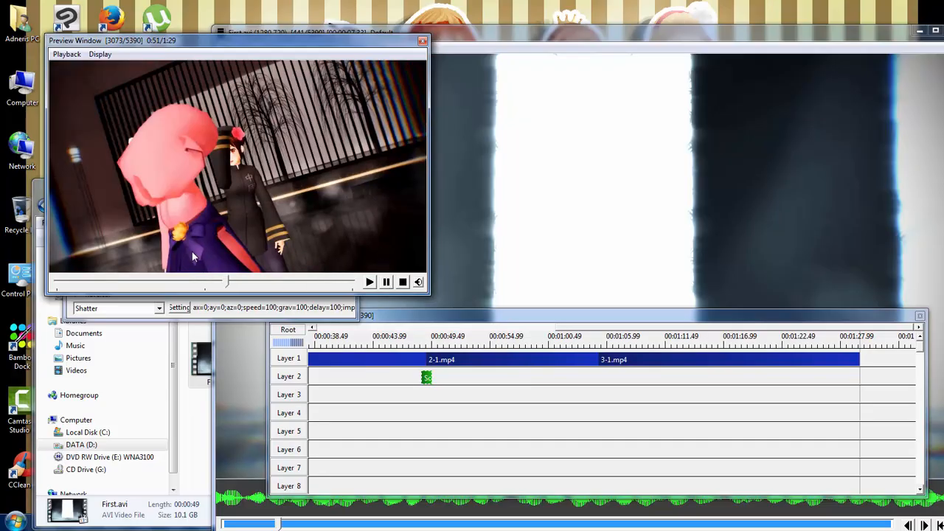
pyautogui.moveTo(227, 282); pyautogui.dragTo(214, 287)
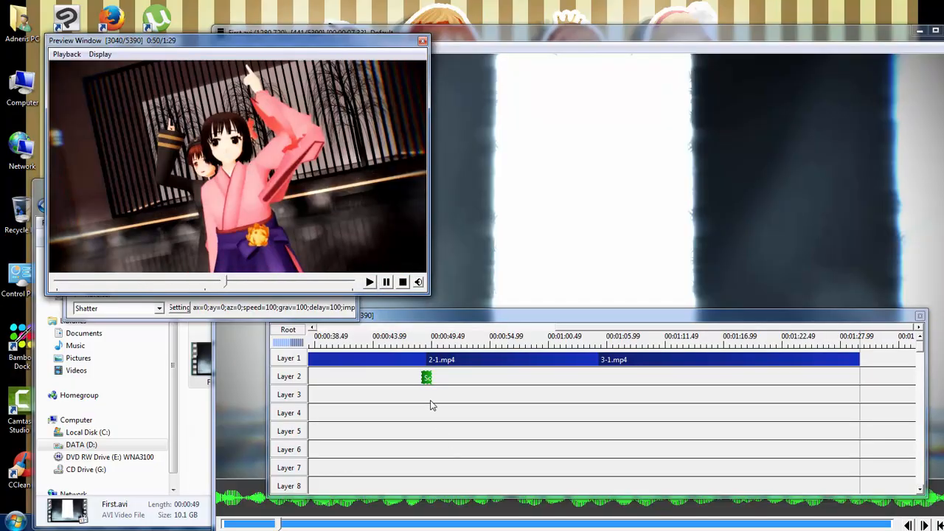
pyautogui.doubleClick(427, 377)
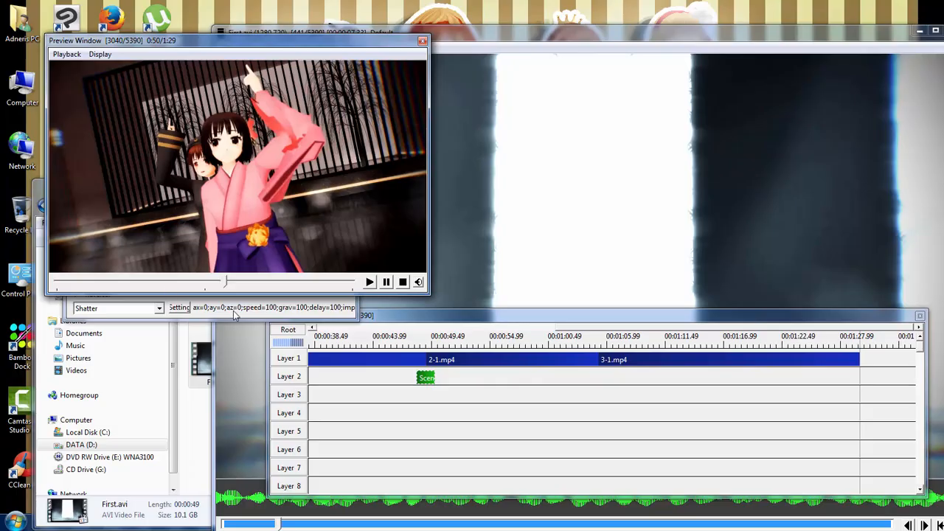
# Set the Scene change effect dropdown to Reel spin.
pyautogui.click(116, 307)
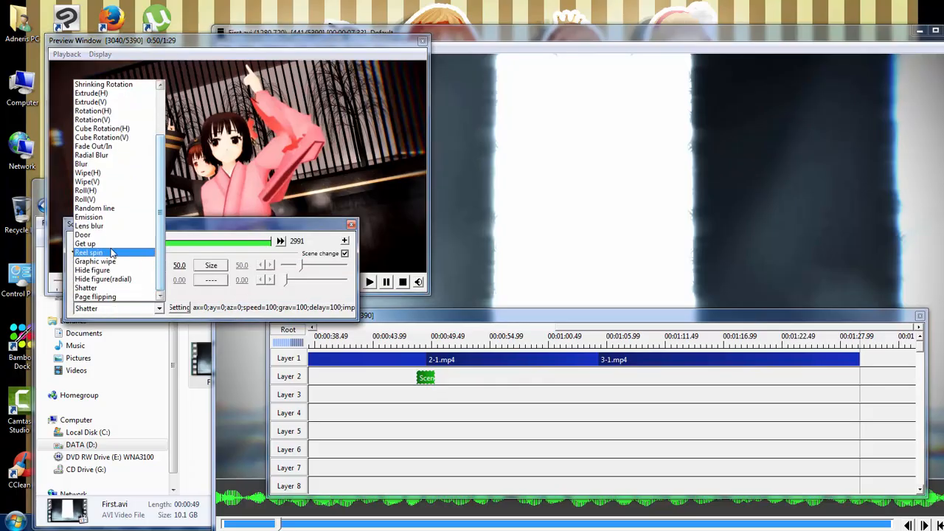
pyautogui.click(88, 252)
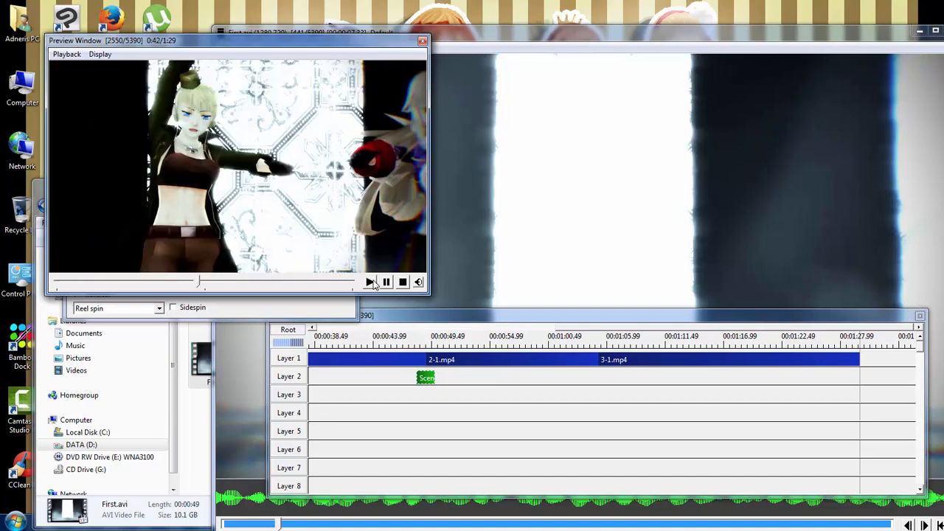
pyautogui.moveTo(348, 262)
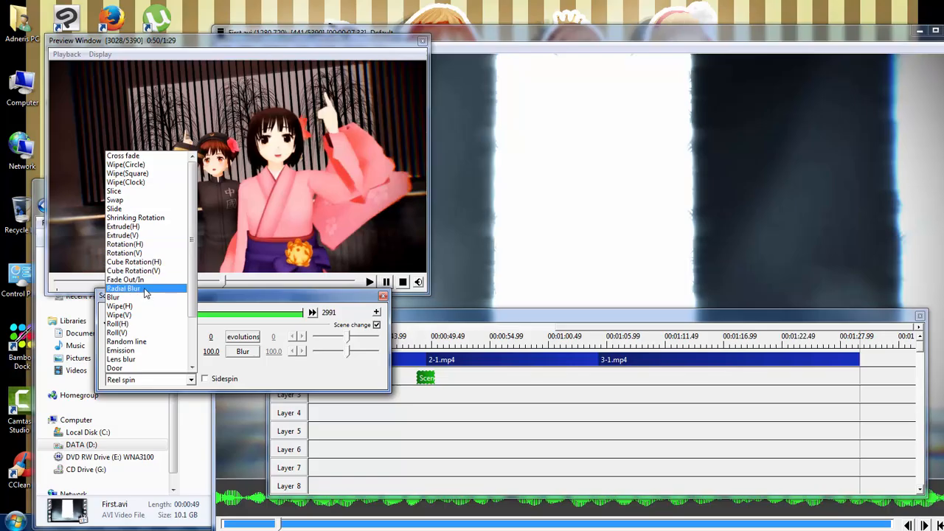
# Choose Radial Blur as the Scene change effect in place of Reel spin.
pyautogui.click(124, 288)
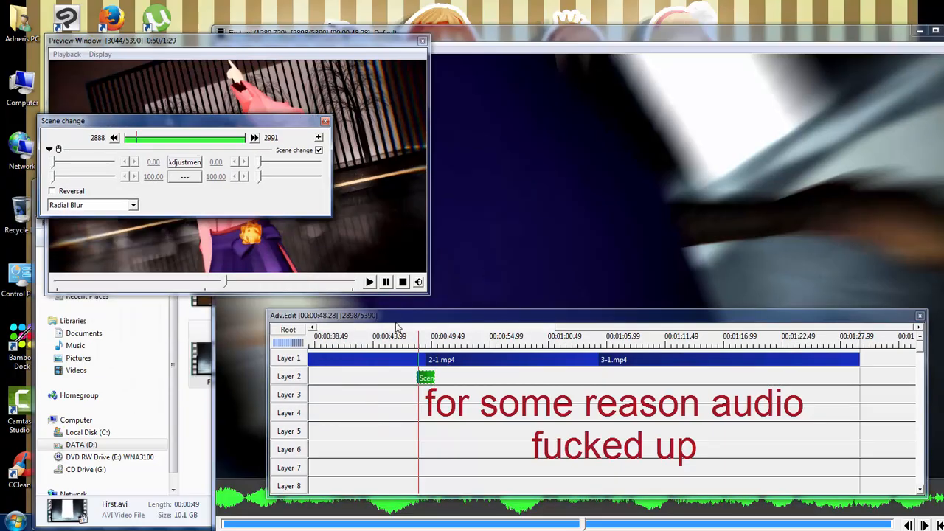
pyautogui.moveTo(373, 394)
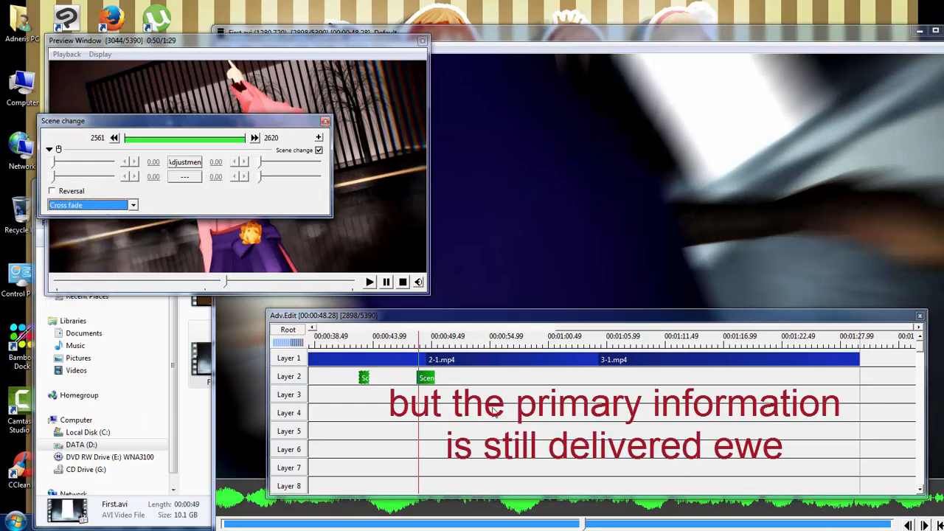
# Open the Video file properties of the 3-1.mp4 clip on Layer 1.
pyautogui.click(132, 205)
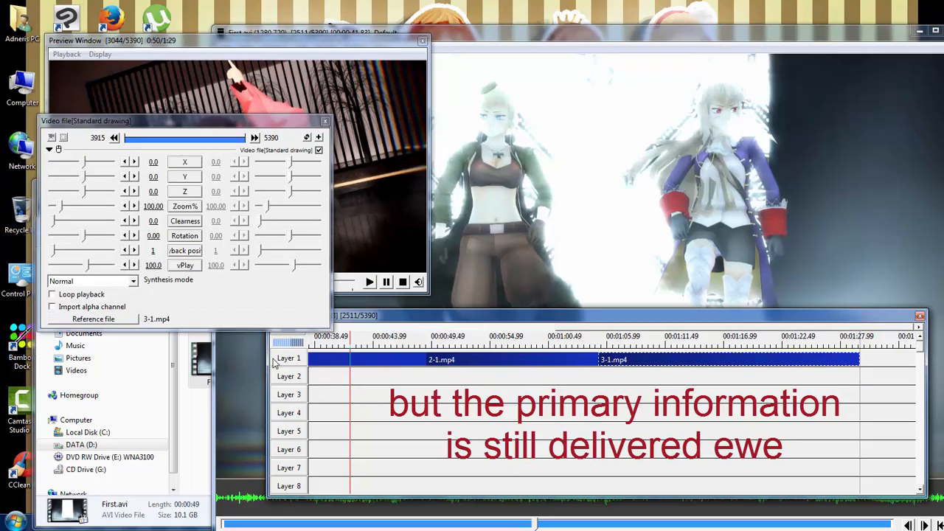
# Add an Image file object on Layer 2 and browse Documents for border 3.png.
pyautogui.rightClick(310, 376)
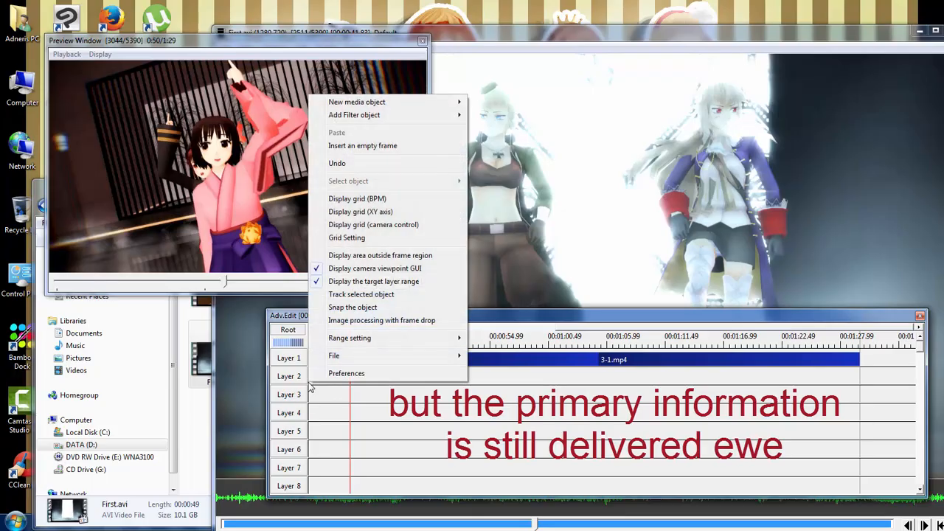
pyautogui.moveTo(356, 102)
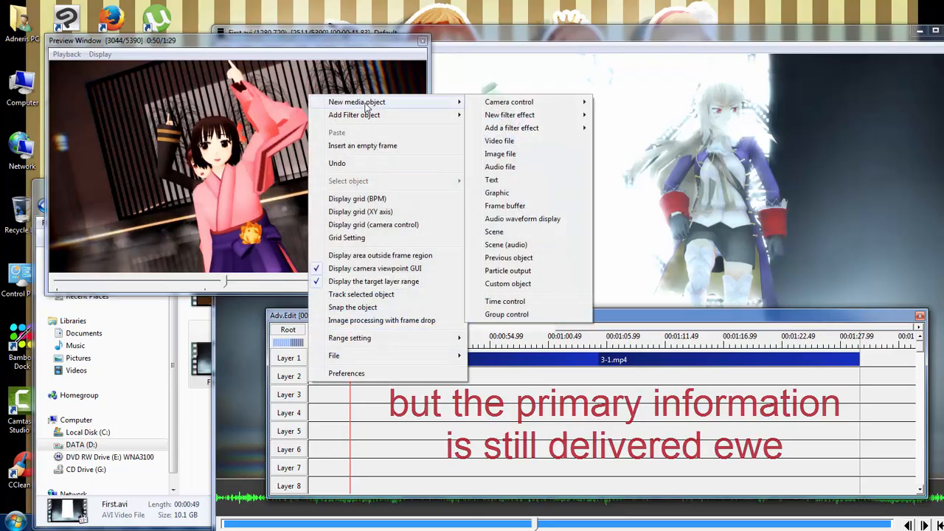
pyautogui.click(500, 154)
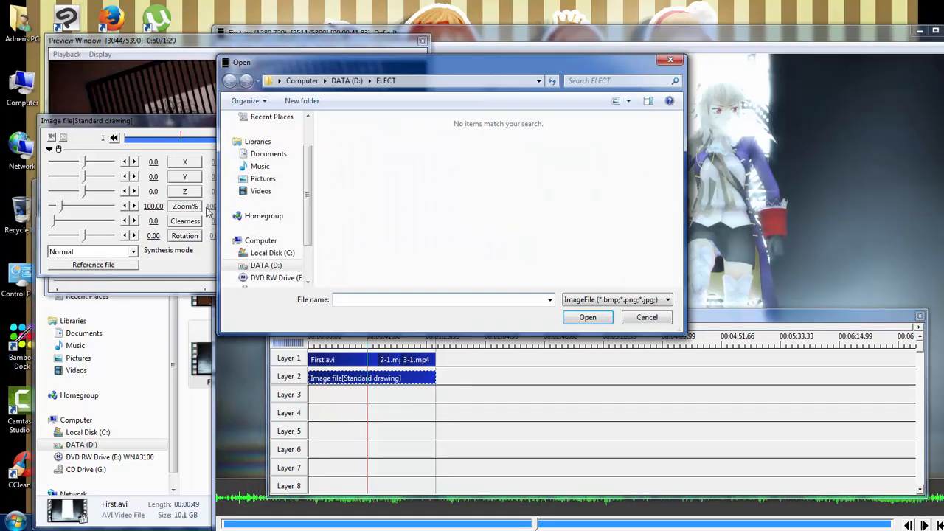
pyautogui.click(268, 153)
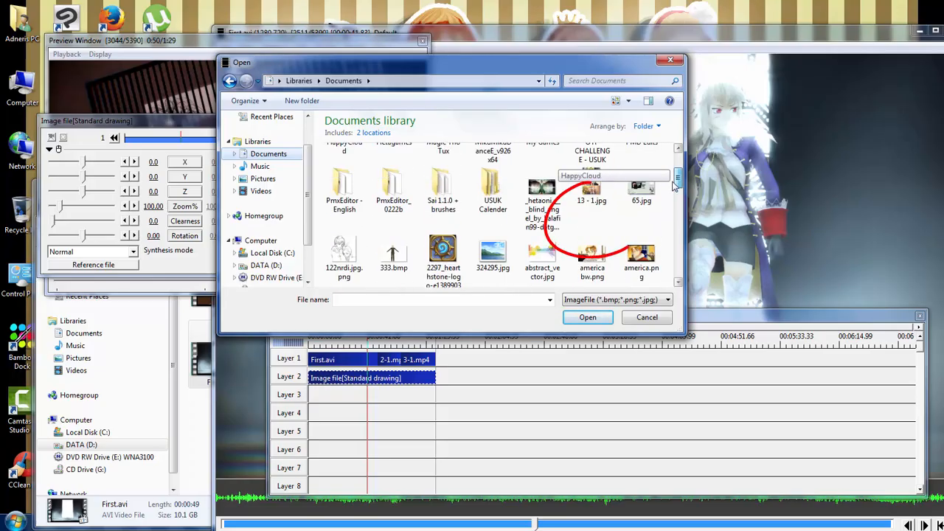
pyautogui.scroll(-3)
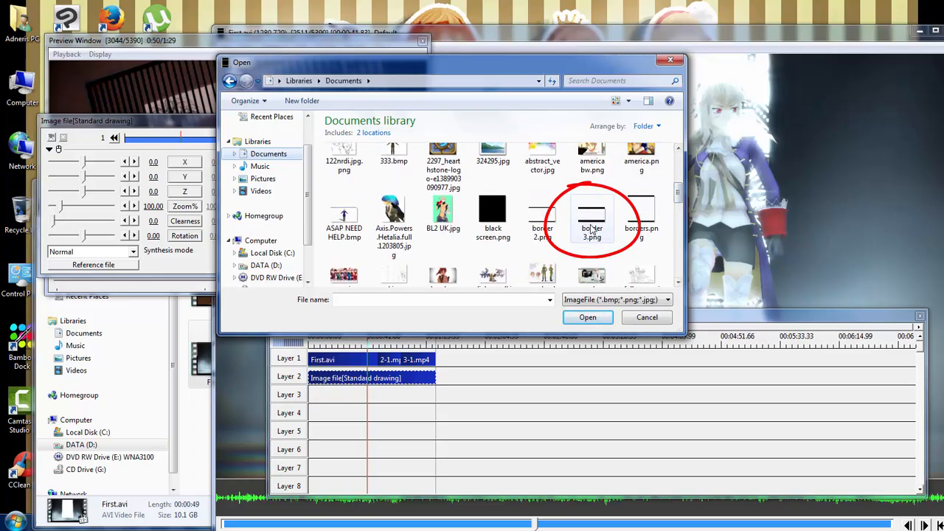
pyautogui.moveTo(604, 225)
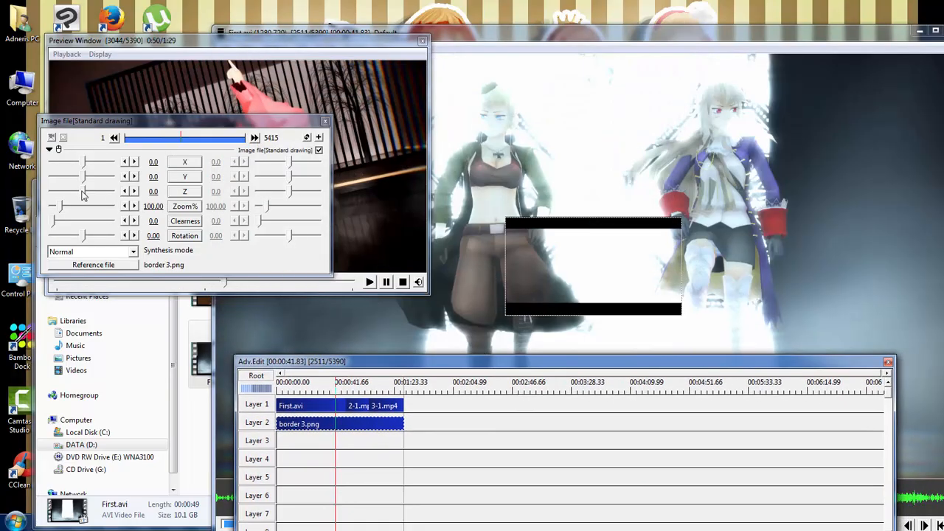
# Drag the border image's Z value to -815 so it fills the frame.
pyautogui.moveTo(83, 190); pyautogui.dragTo(63, 190)
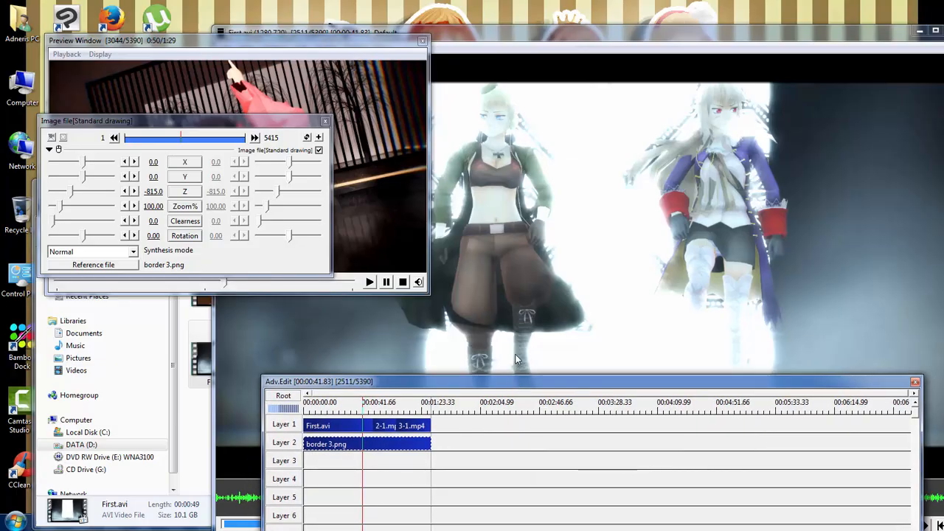
pyautogui.moveTo(238, 225)
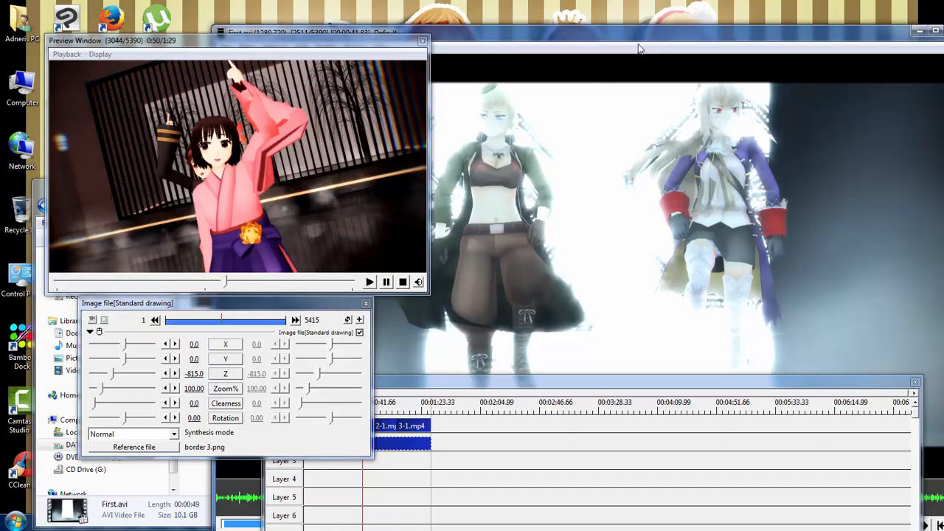
pyautogui.moveTo(317, 331)
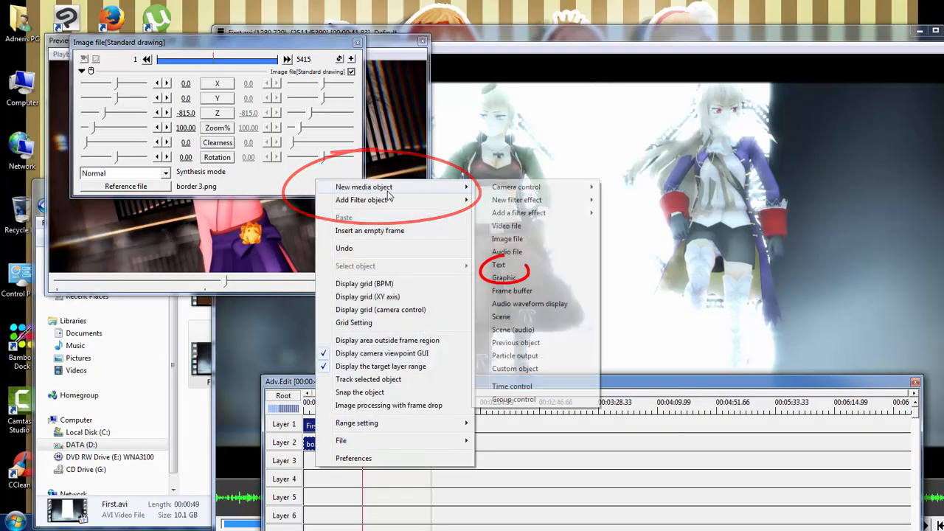
# Select the Layer 3 text object and add an Emission glow filter.
pyautogui.click(498, 264)
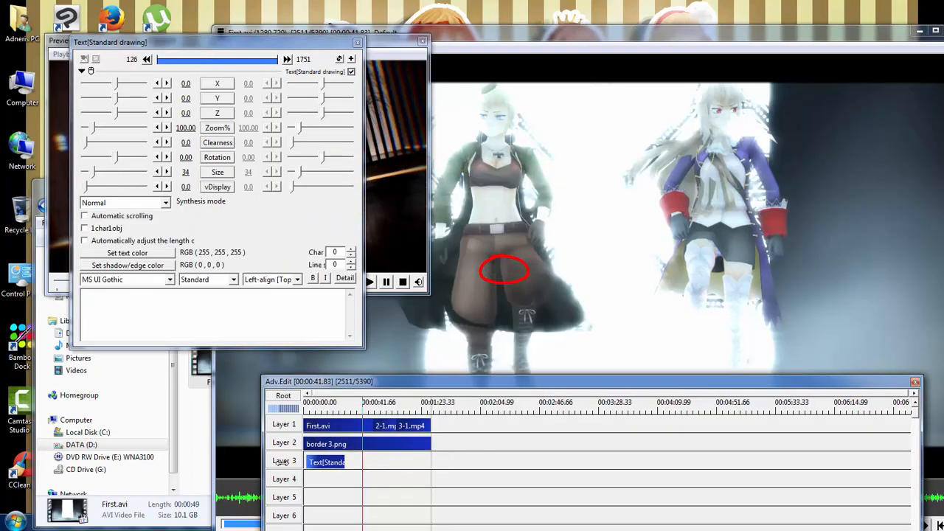
pyautogui.click(342, 462)
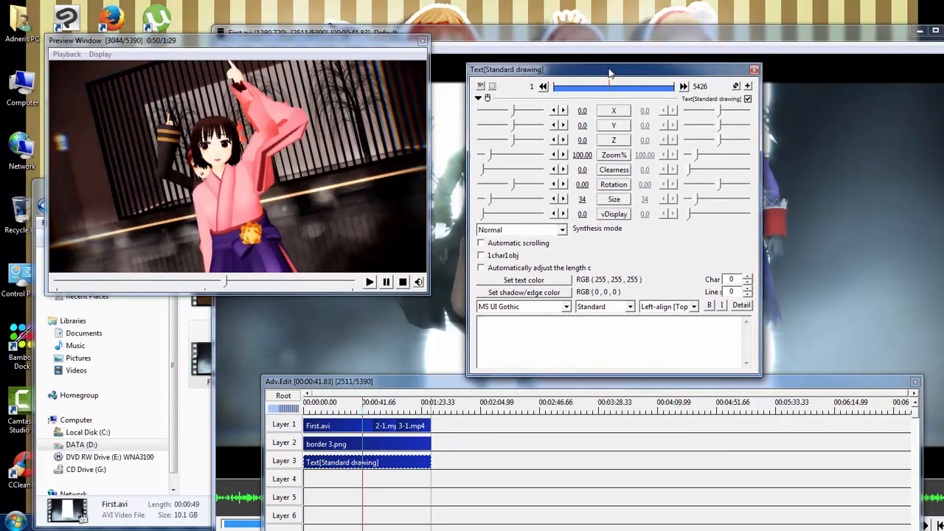
pyautogui.rightClick(342, 462)
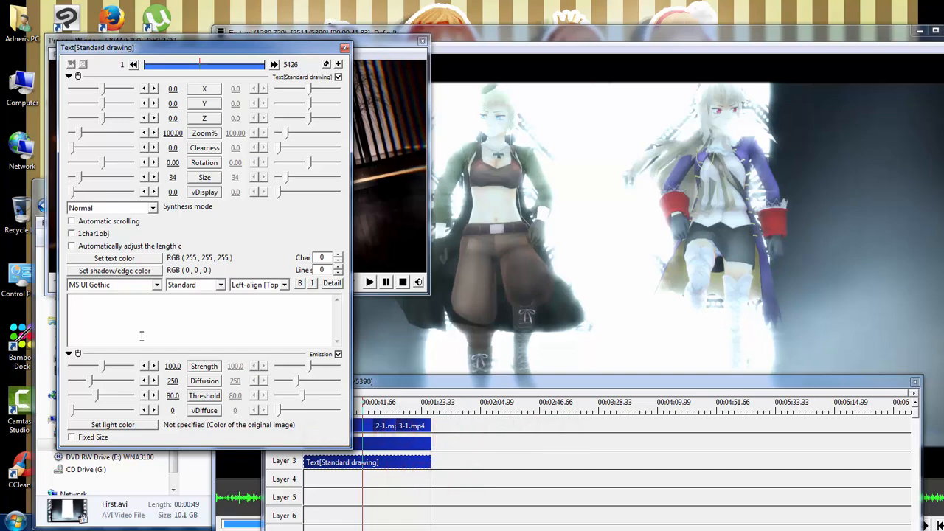
# Type the caption 'here lies the tale of DAVIE'.
pyautogui.write('here lies')
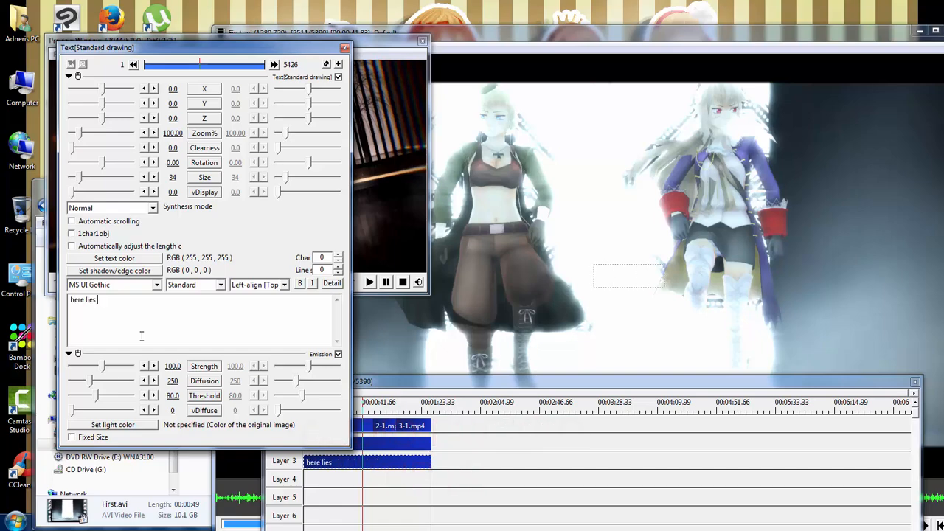
pyautogui.write('the')
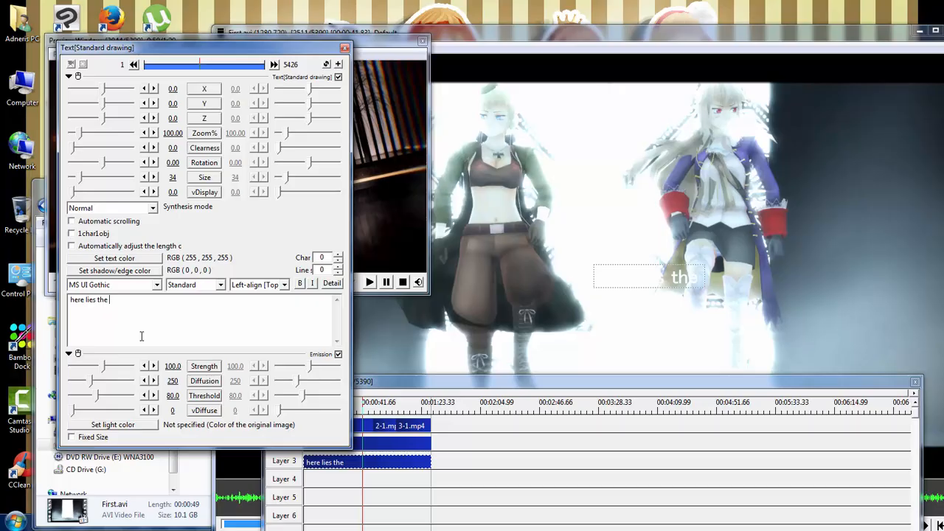
pyautogui.write('tale of')
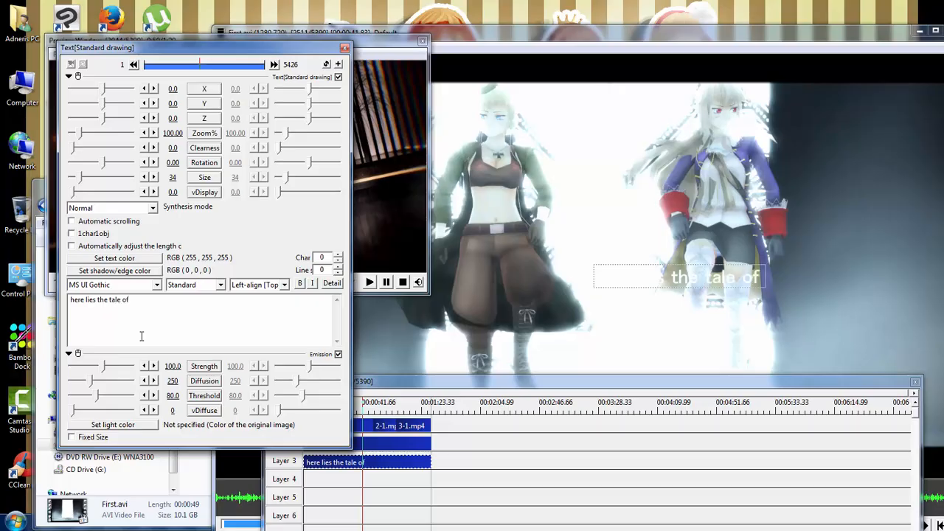
pyautogui.write('DAVIE')
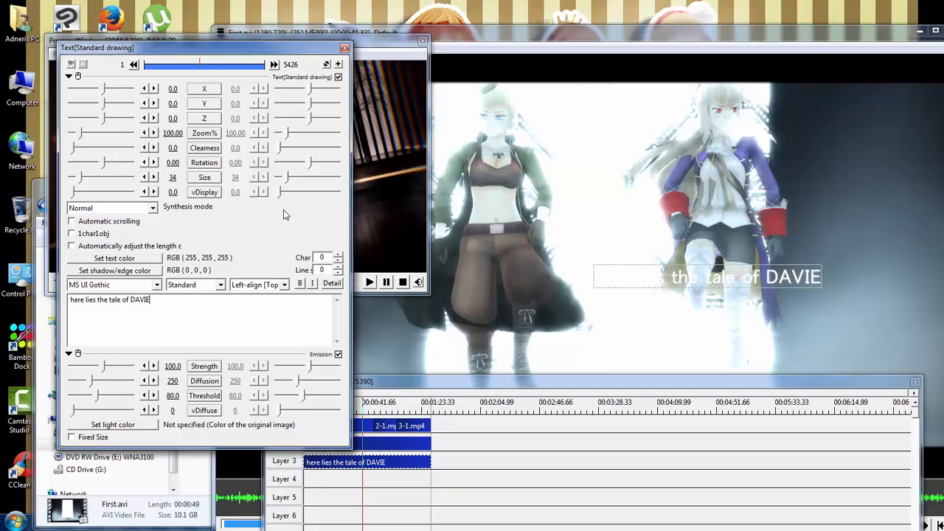
# Move the caption to X 246, Y 35 and raise Emission strength to about 188.
pyautogui.click(339, 354)
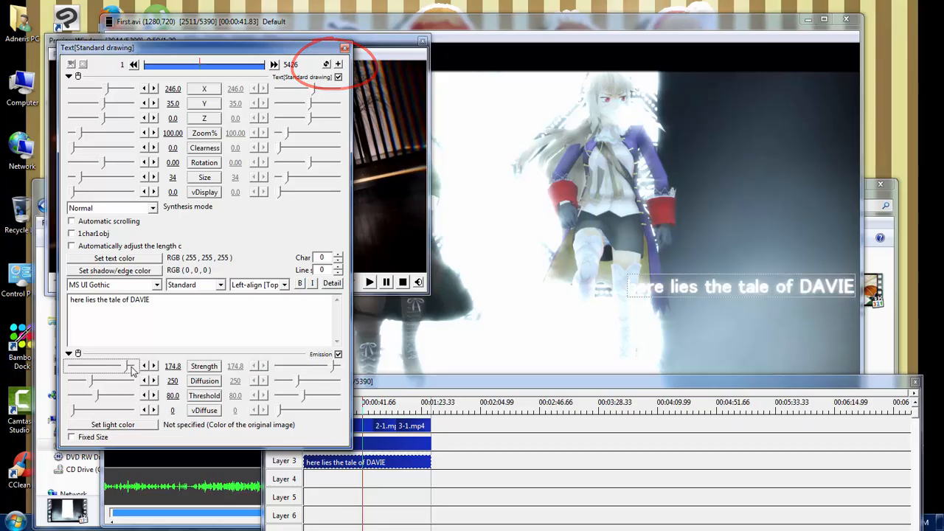
pyautogui.moveTo(136, 366); pyautogui.dragTo(110, 366)
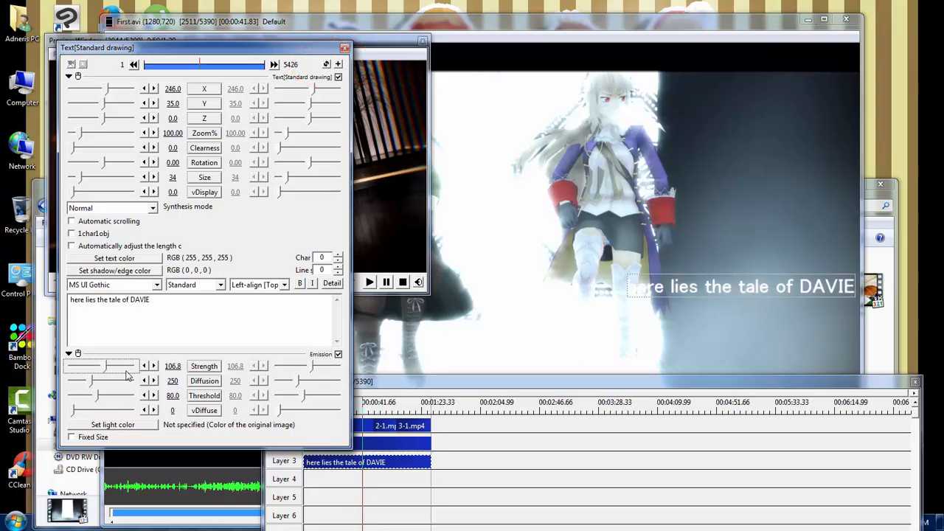
pyautogui.moveTo(110, 366); pyautogui.dragTo(132, 365)
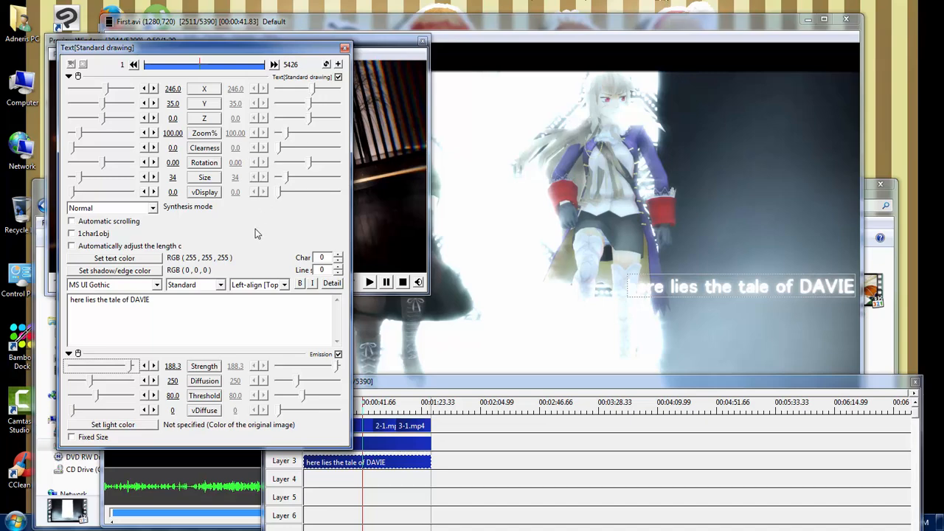
pyautogui.click(111, 207)
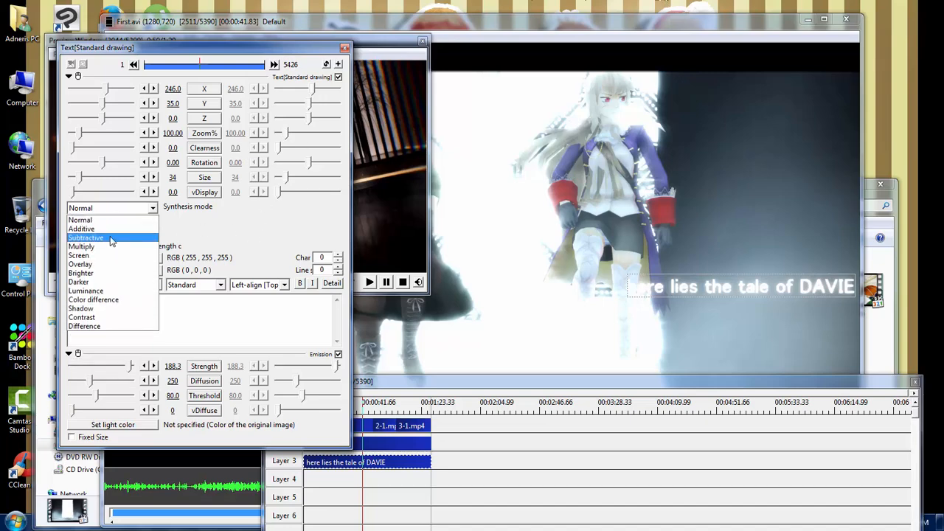
pyautogui.moveTo(112, 246)
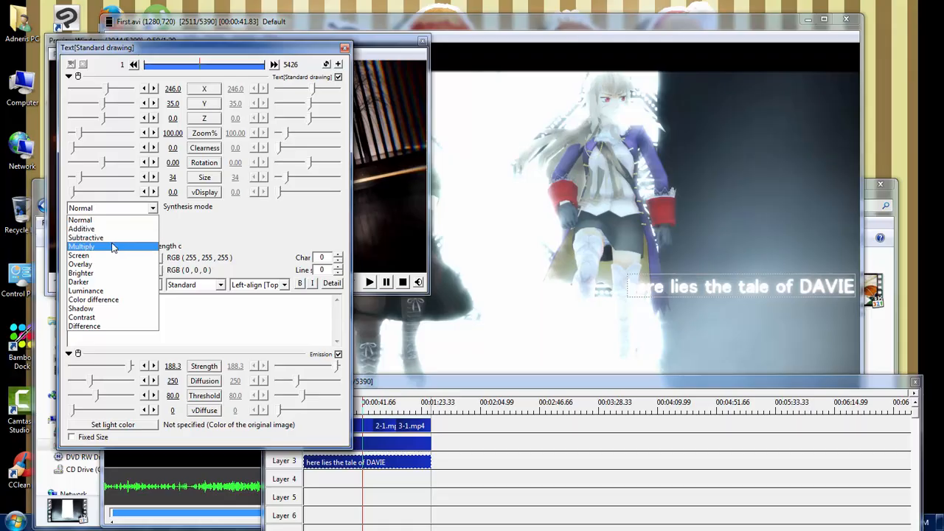
pyautogui.moveTo(112, 291)
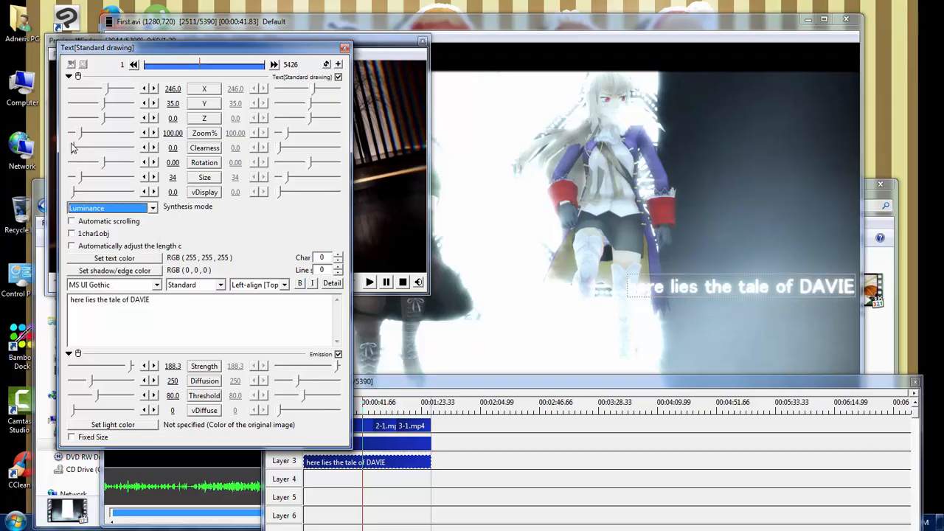
# Drag the caption's Zoom% slider up to about 116.5.
pyautogui.moveTo(72, 132); pyautogui.dragTo(96, 133)
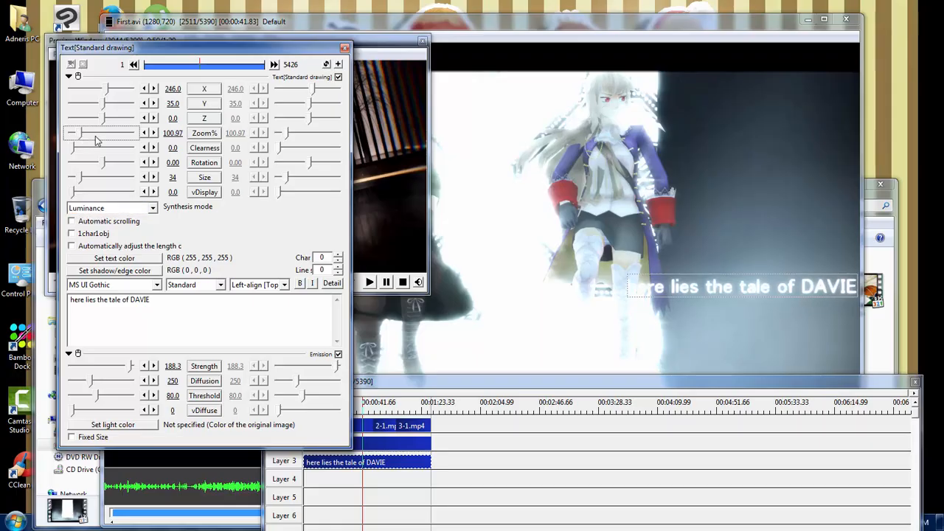
pyautogui.moveTo(96, 133); pyautogui.dragTo(81, 133)
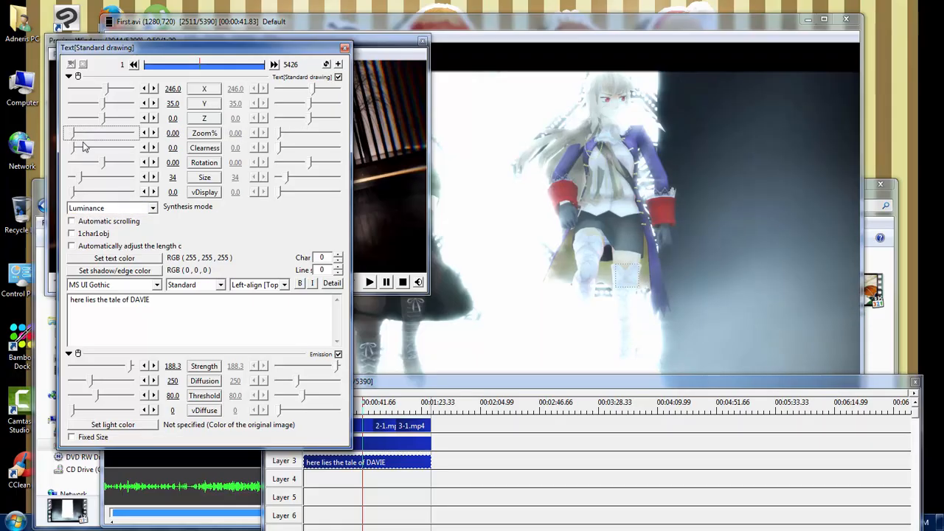
pyautogui.moveTo(77, 132); pyautogui.dragTo(118, 133)
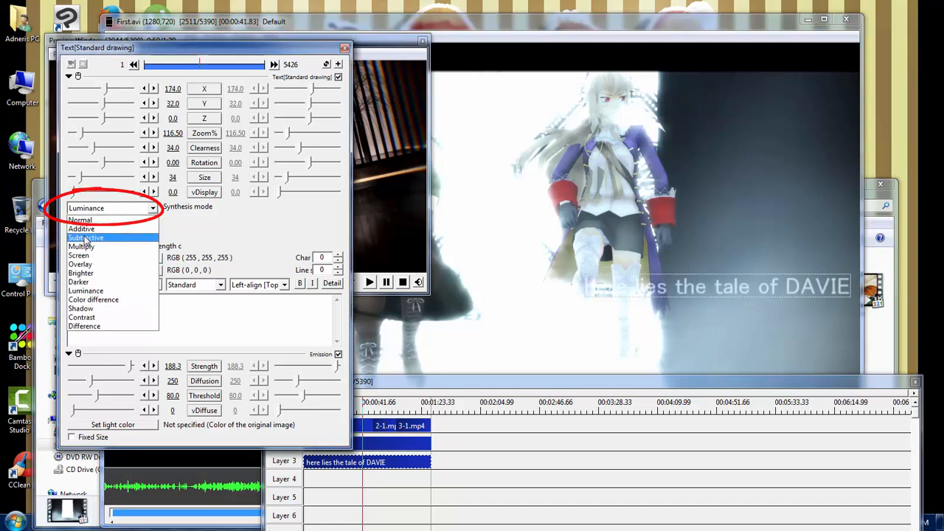
# Try Additive and Multiply blending on the DAVIE caption, then switch it to Screen.
pyautogui.click(81, 229)
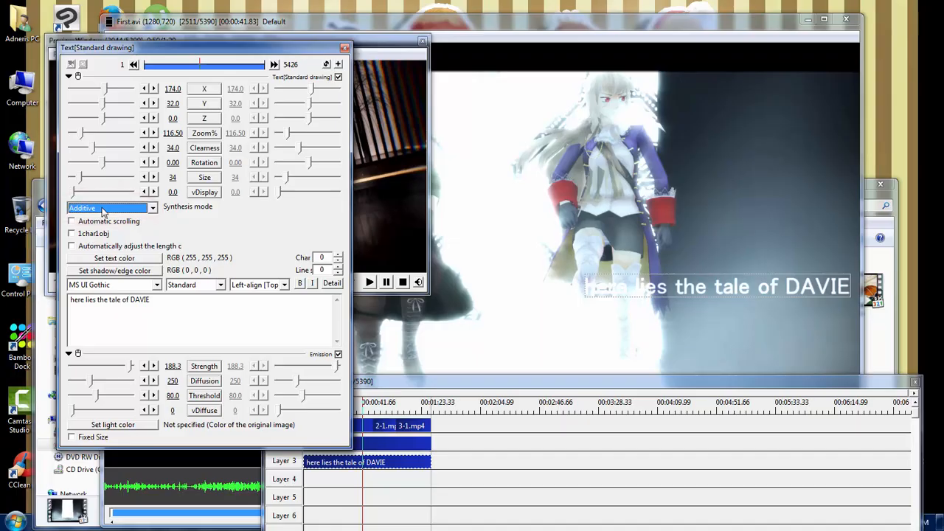
pyautogui.click(111, 207)
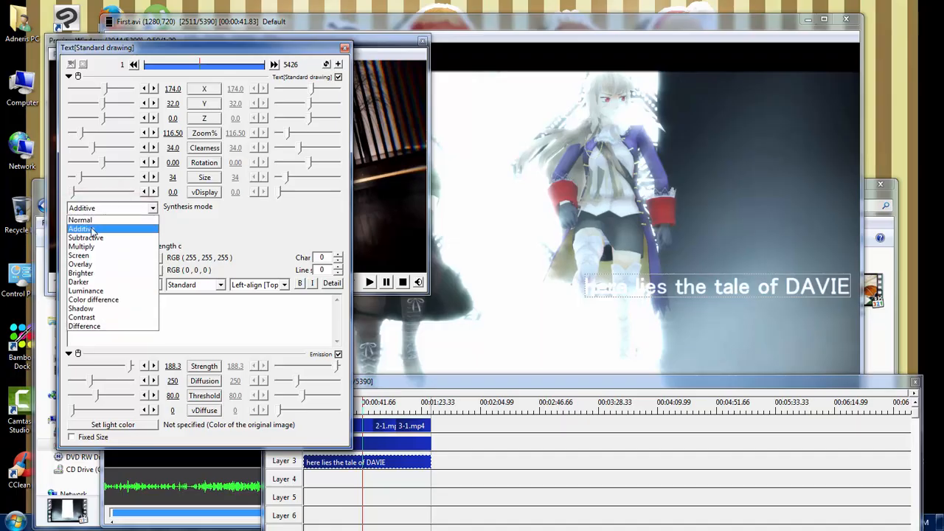
pyautogui.click(86, 237)
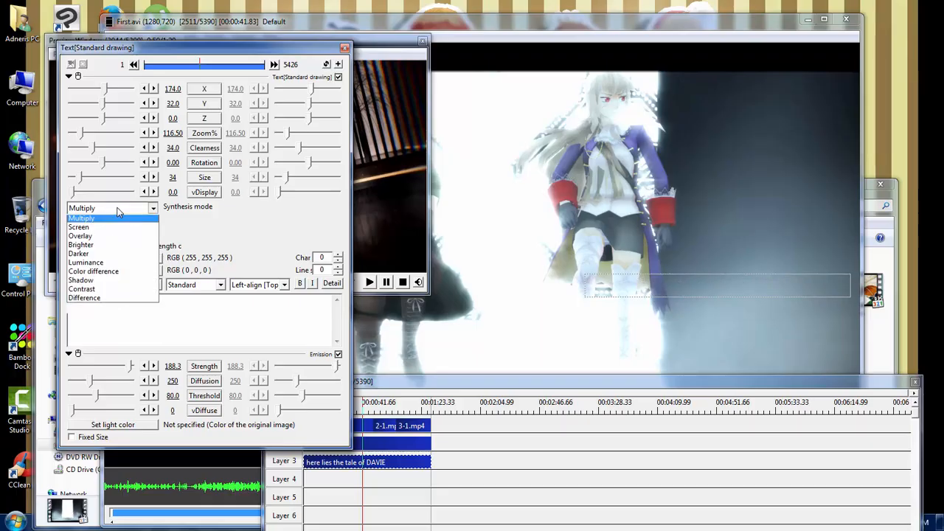
pyautogui.click(78, 226)
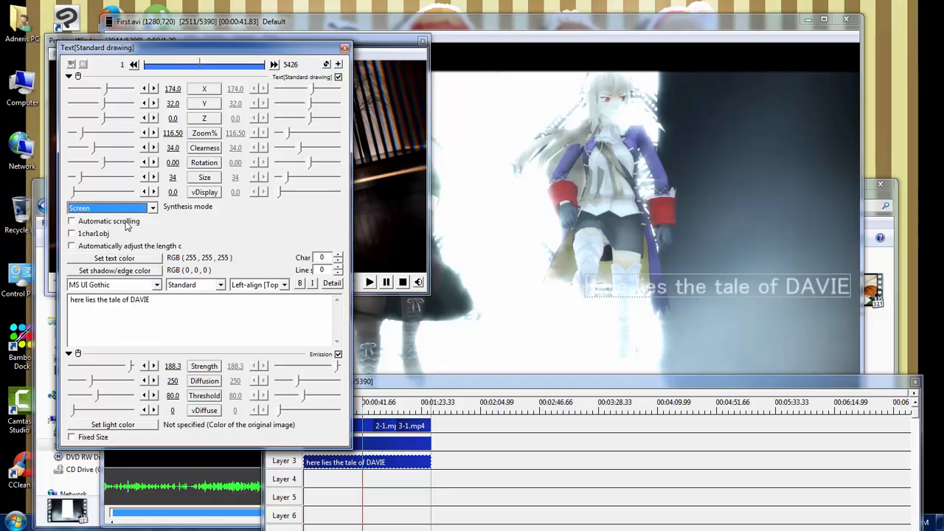
pyautogui.click(110, 207)
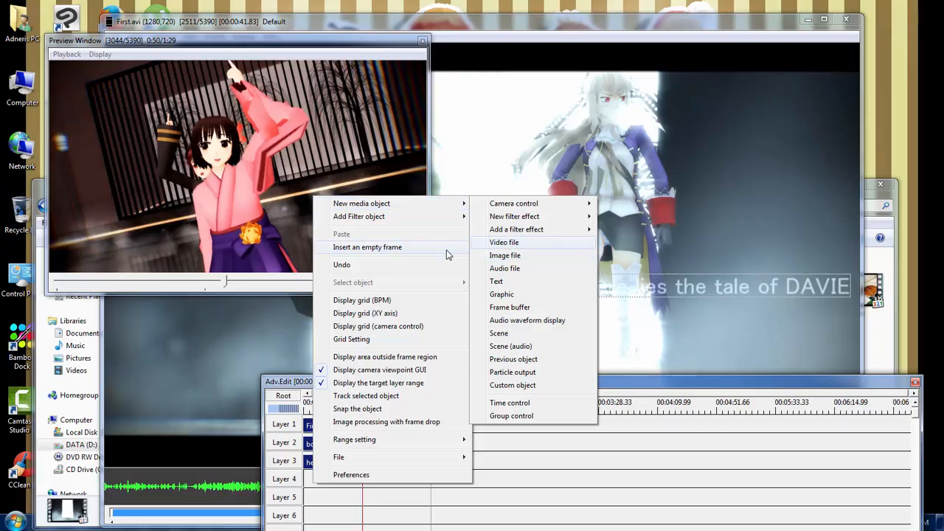
pyautogui.moveTo(520, 333)
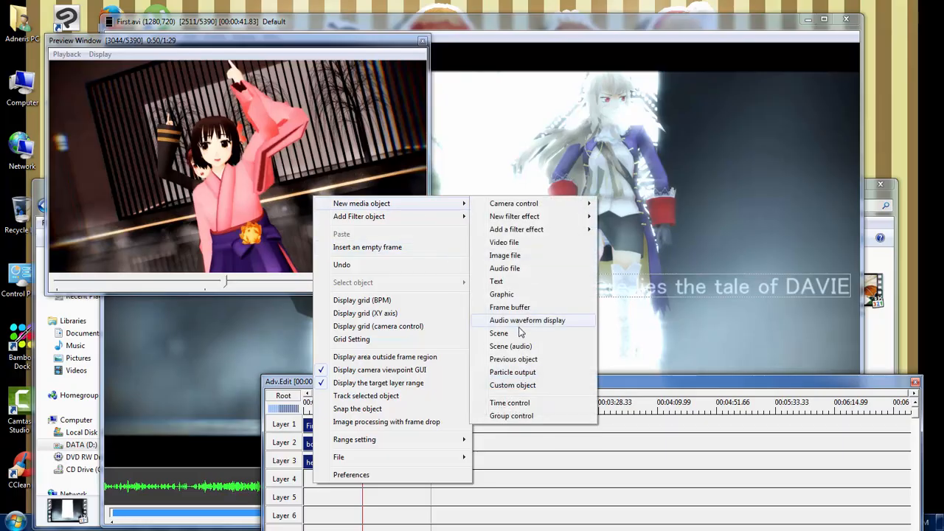
# Insert an Audio waveform display object on timeline layer 4.
pyautogui.click(526, 319)
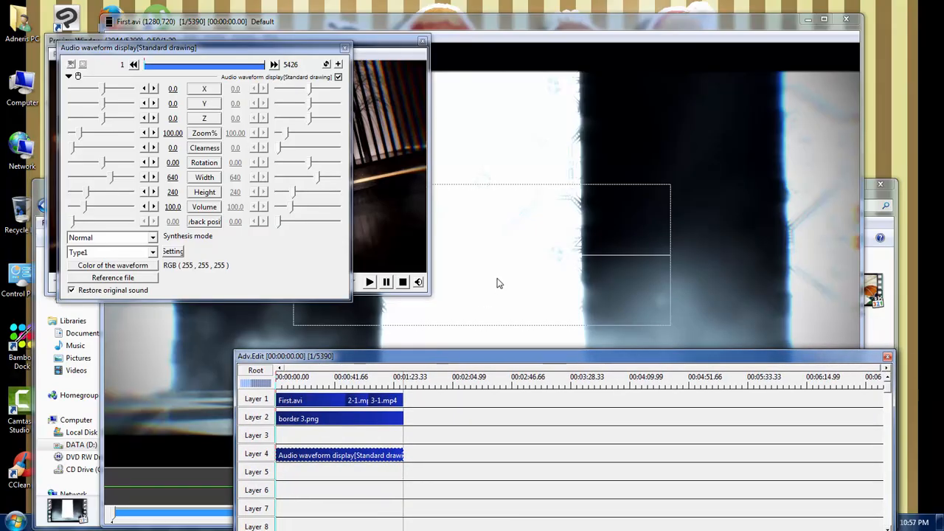
pyautogui.moveTo(377, 54)
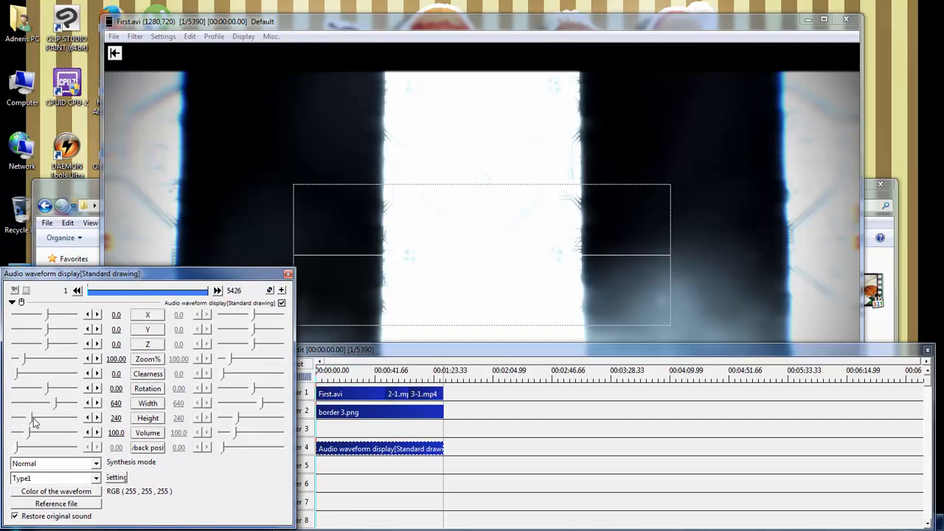
# Widen the waveform display to 1000, restore the Preview Window, and play the timeline.
pyautogui.moveTo(44, 403); pyautogui.dragTo(70, 403)
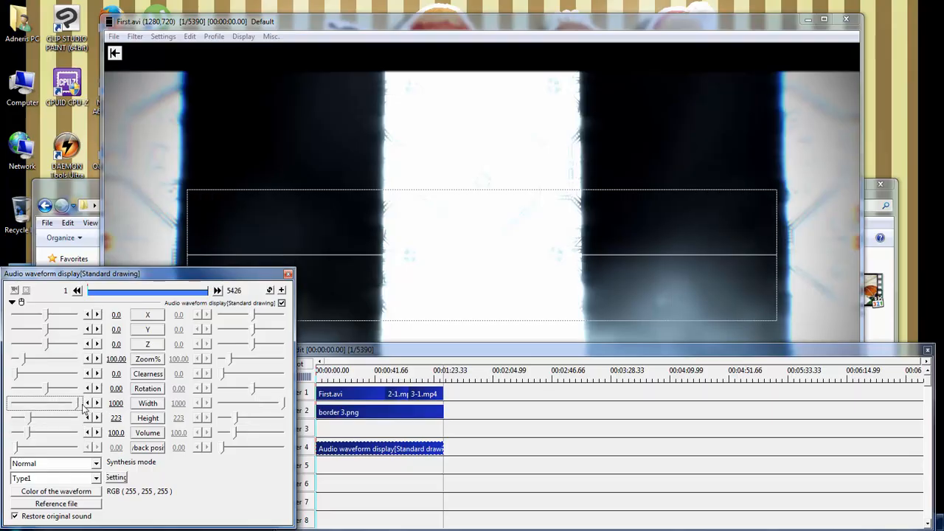
pyautogui.moveTo(22, 375)
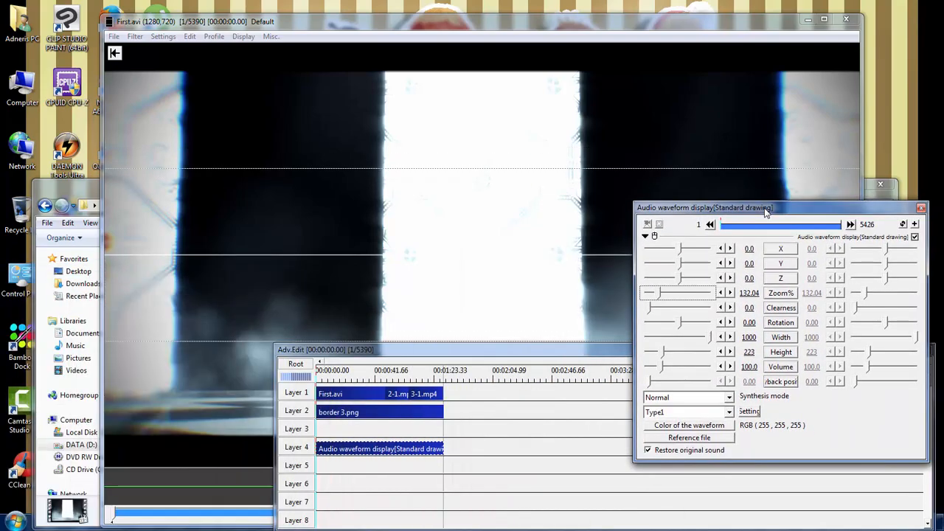
pyautogui.click(243, 36)
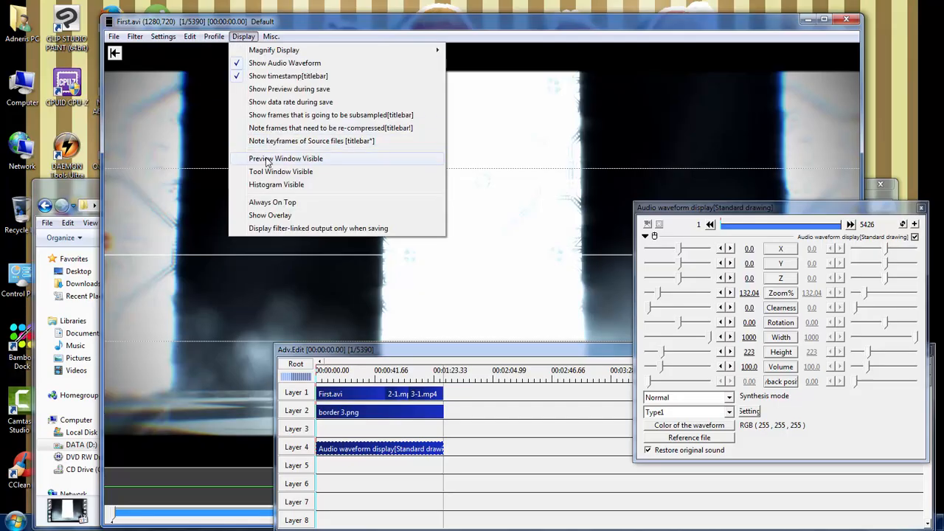
pyautogui.click(286, 158)
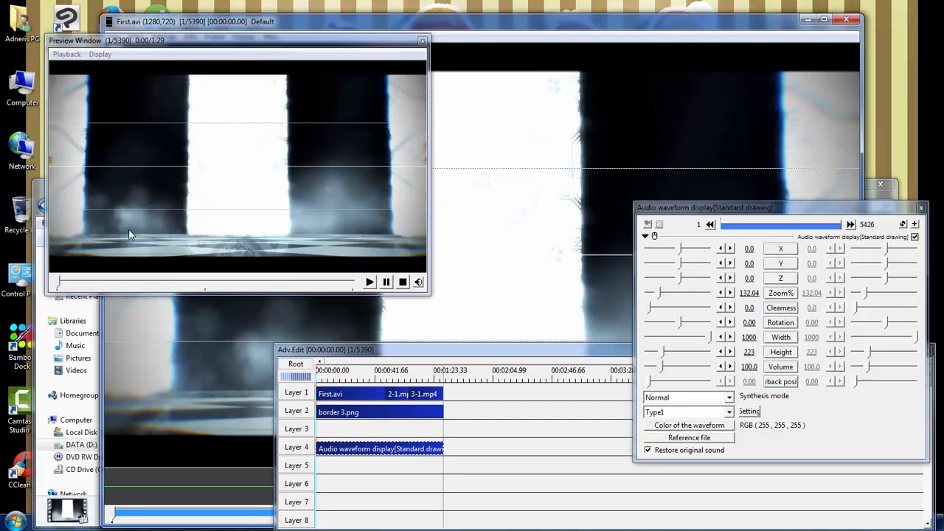
pyautogui.moveTo(485, 381)
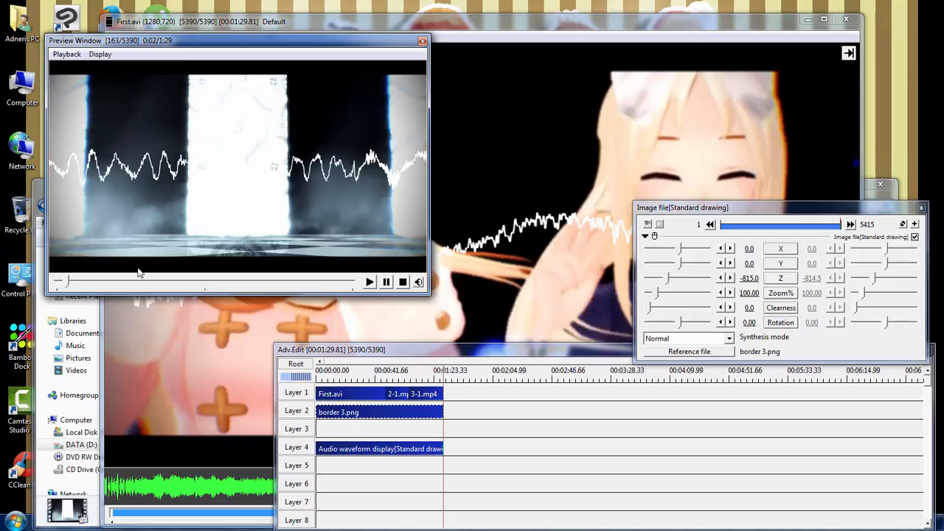
pyautogui.click(418, 282)
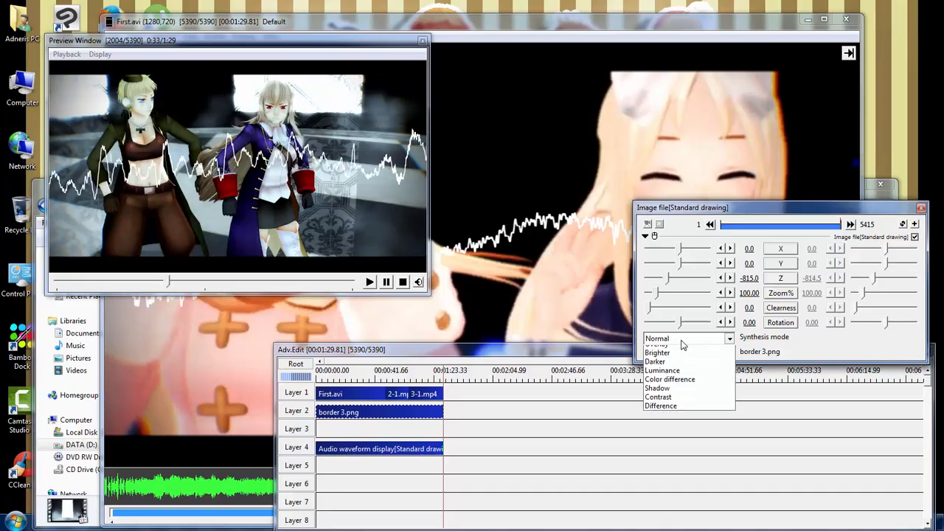
# Cycle the waveform's drawing Type from Type2 through other types.
pyautogui.click(656, 338)
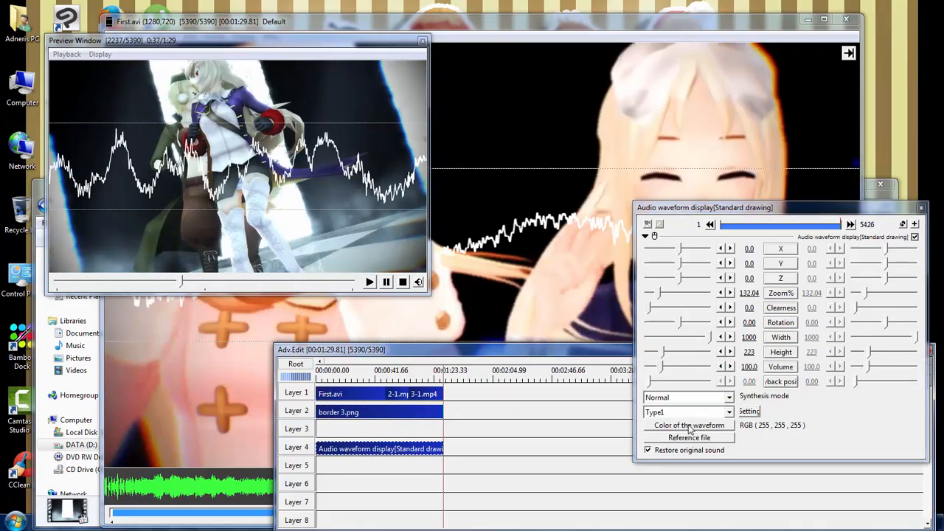
pyautogui.click(685, 411)
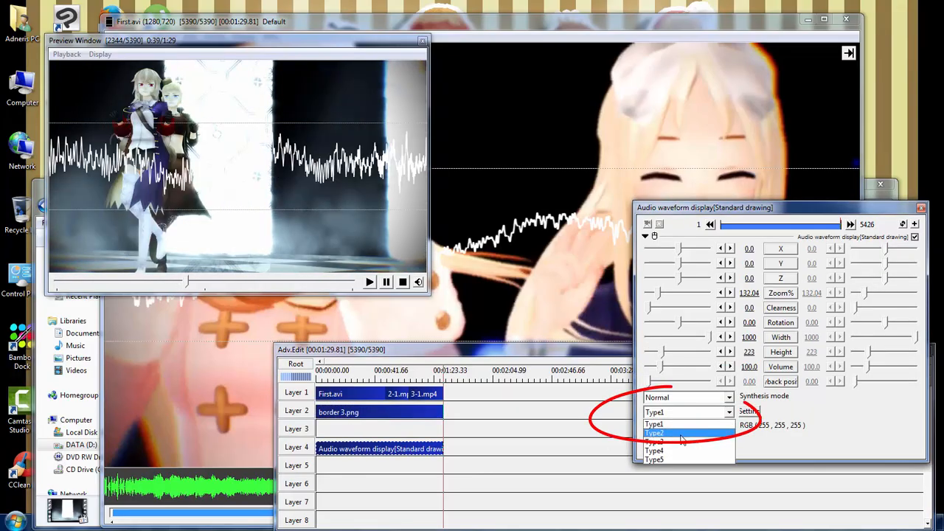
pyautogui.click(654, 433)
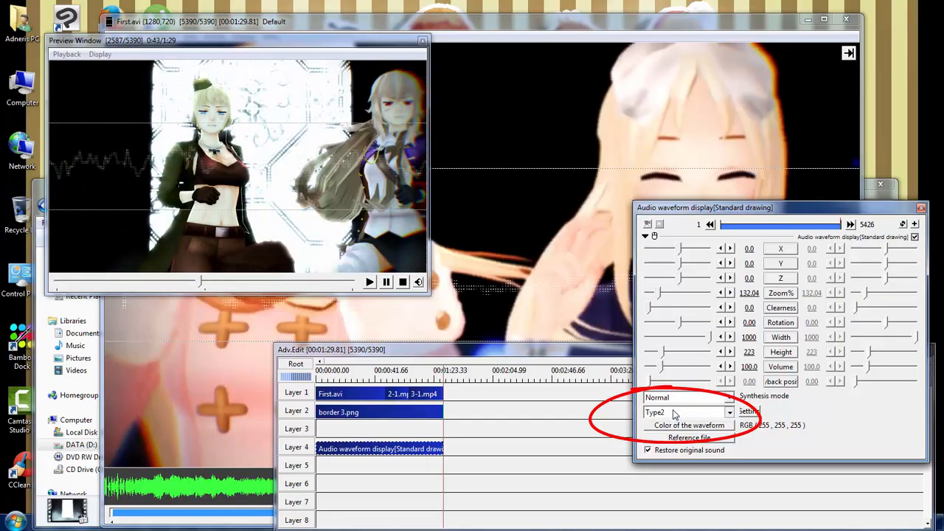
pyautogui.click(682, 411)
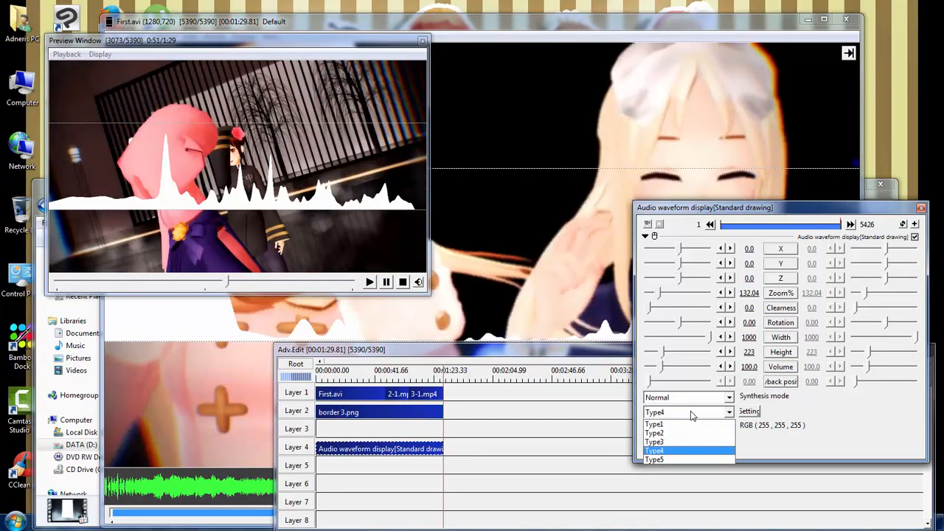
pyautogui.click(655, 451)
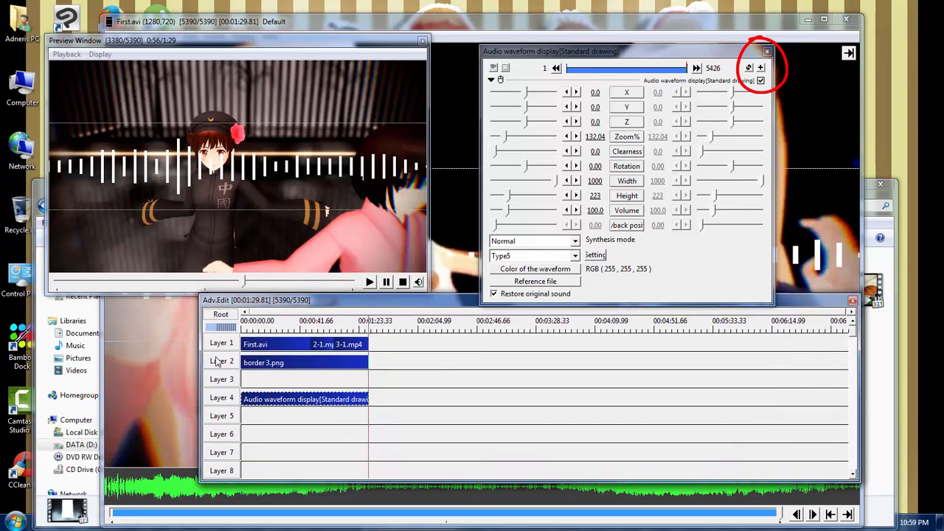
pyautogui.moveTo(330, 308)
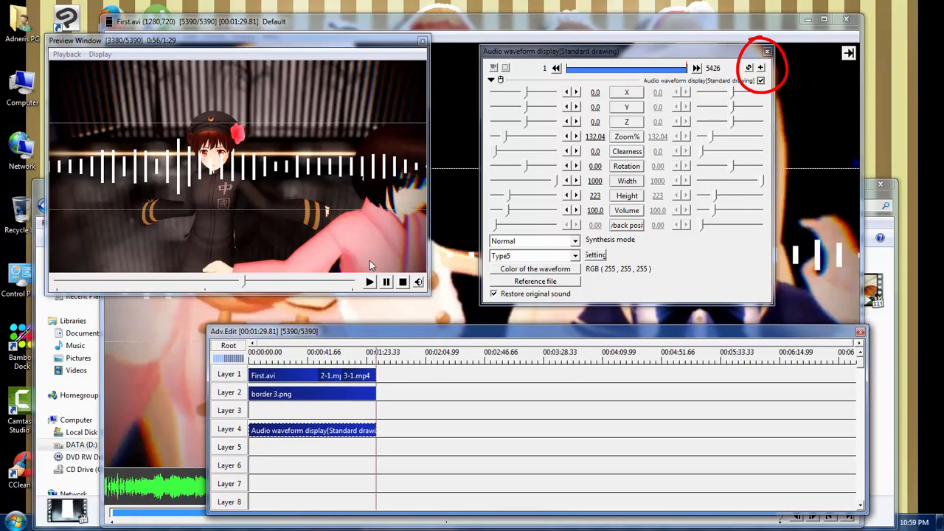
pyautogui.moveTo(749, 77)
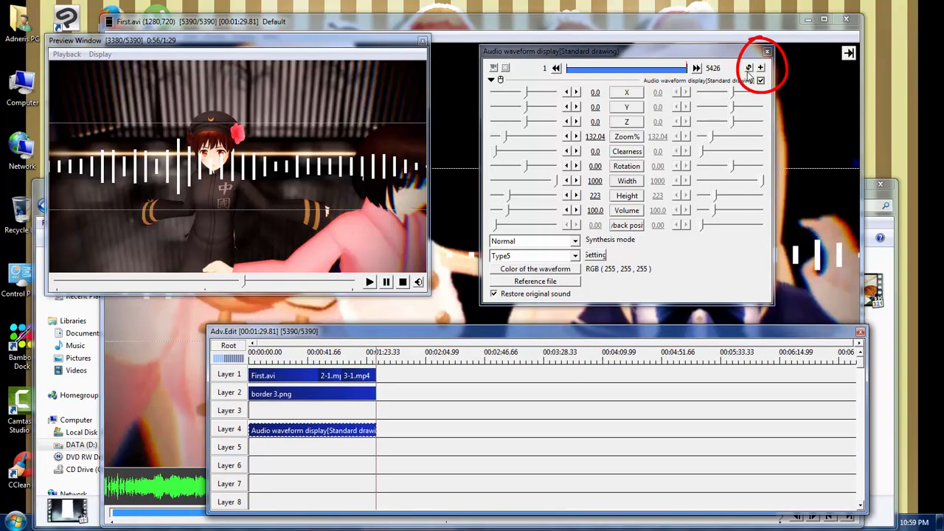
# Apply a Polar coordinate conversion effect to the audio waveform bars.
pyautogui.click(747, 68)
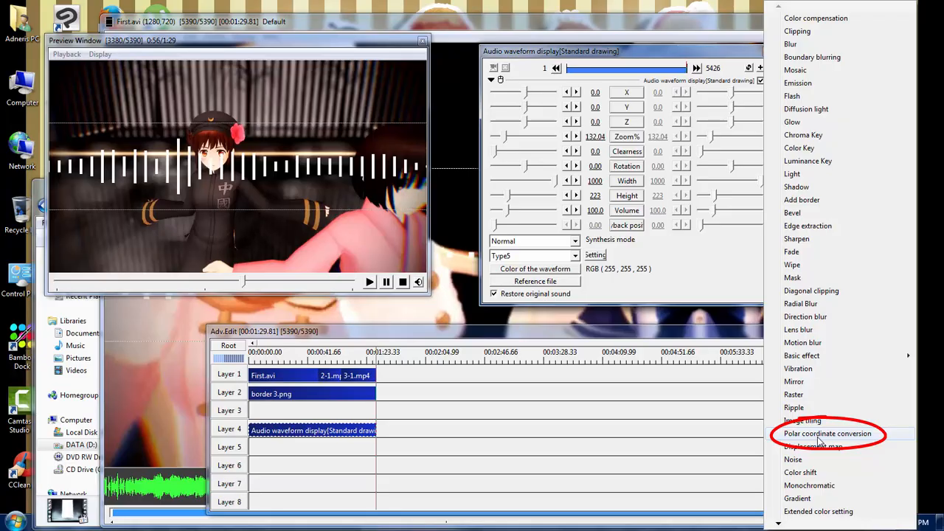
pyautogui.click(826, 433)
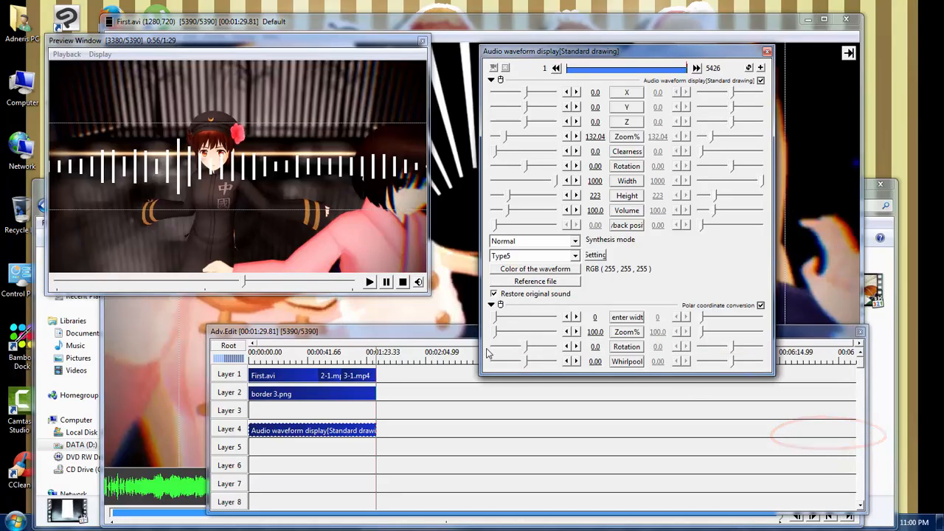
pyautogui.moveTo(343, 420)
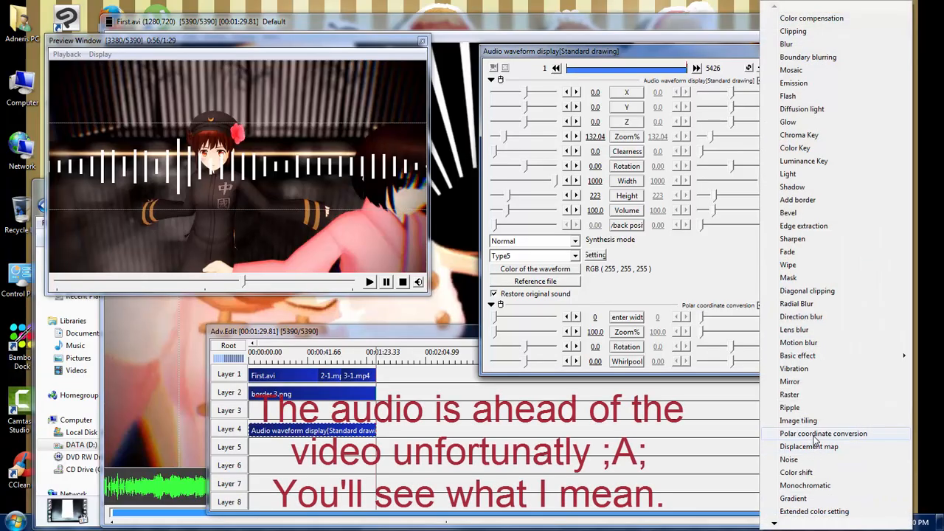
# Add a second Polar coordinate conversion, lower volume to 29.1, and play the ring preview.
pyautogui.click(823, 433)
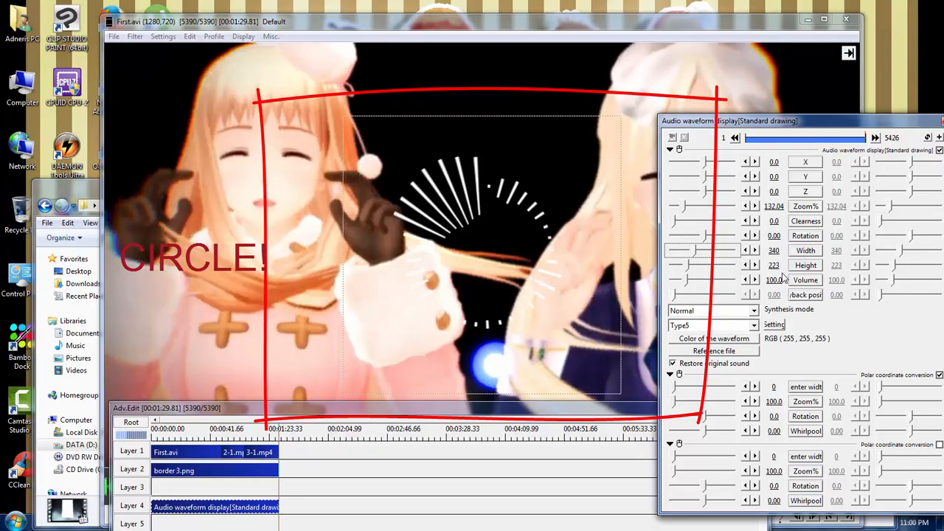
pyautogui.moveTo(744, 279); pyautogui.dragTo(676, 280)
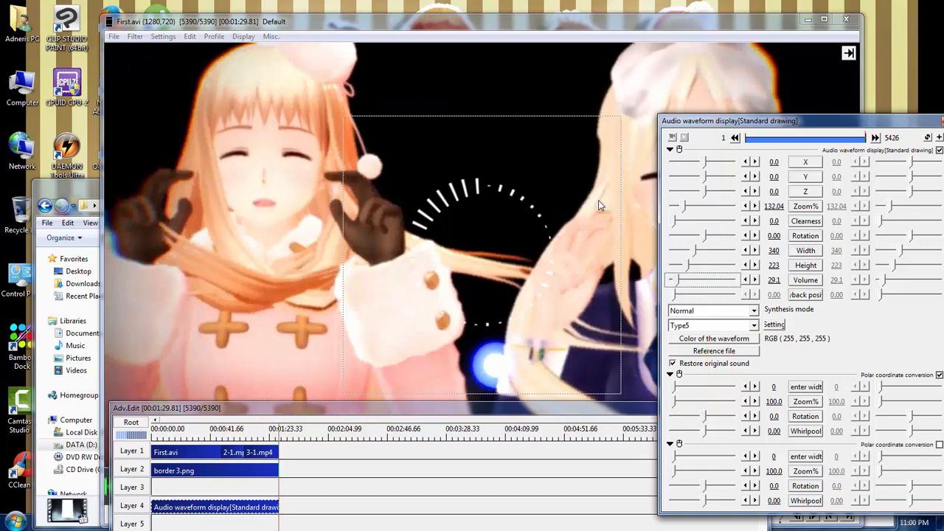
pyautogui.moveTo(527, 338)
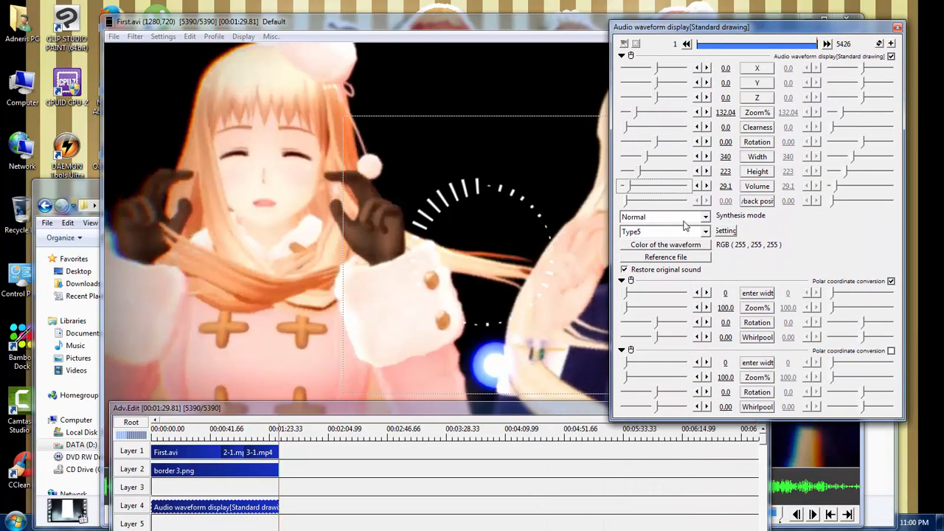
pyautogui.click(244, 36)
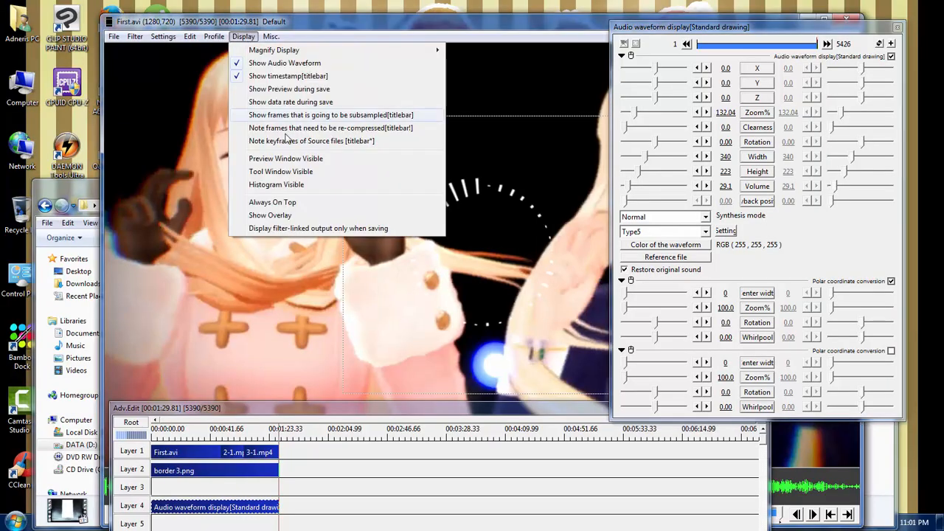
pyautogui.click(285, 158)
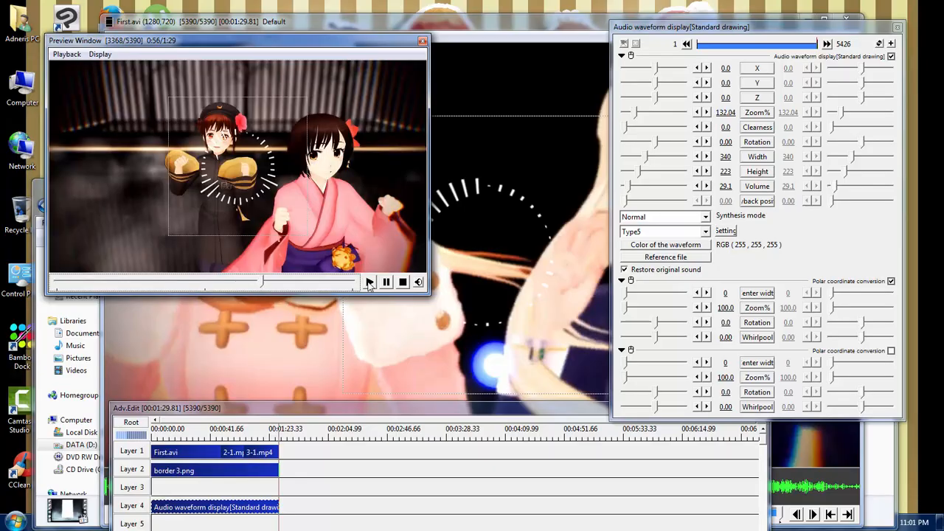
pyautogui.click(371, 281)
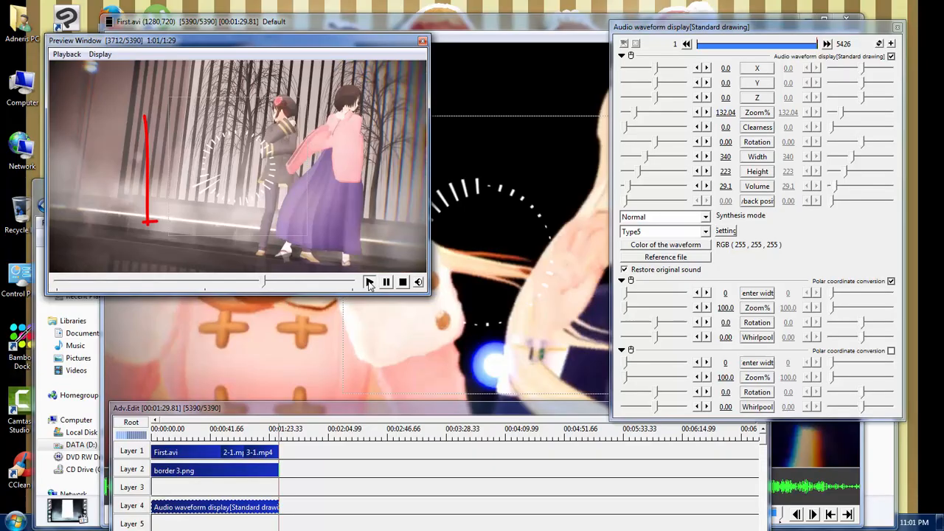
pyautogui.click(369, 281)
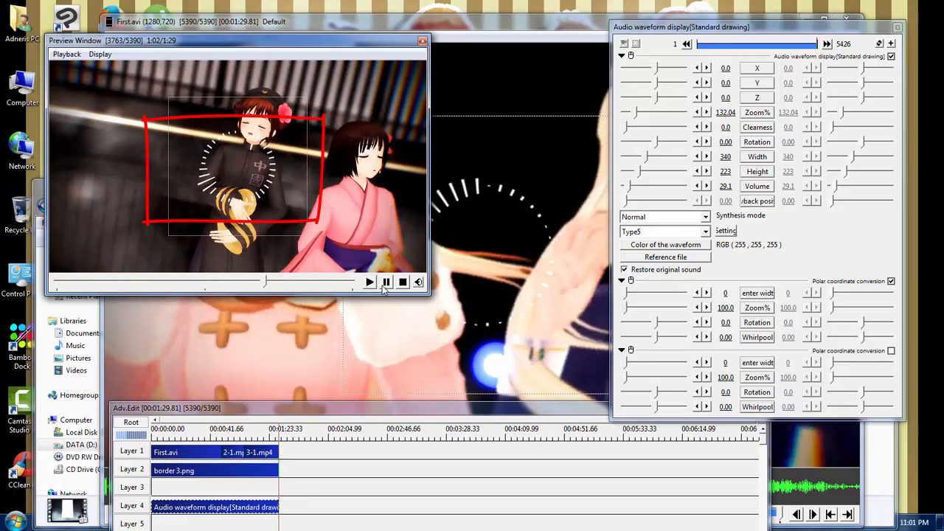
pyautogui.click(369, 282)
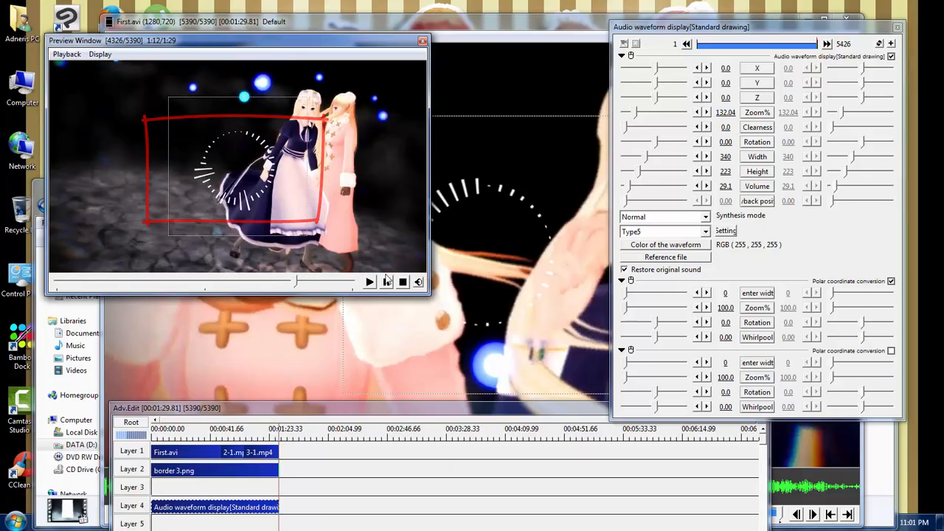
pyautogui.click(369, 282)
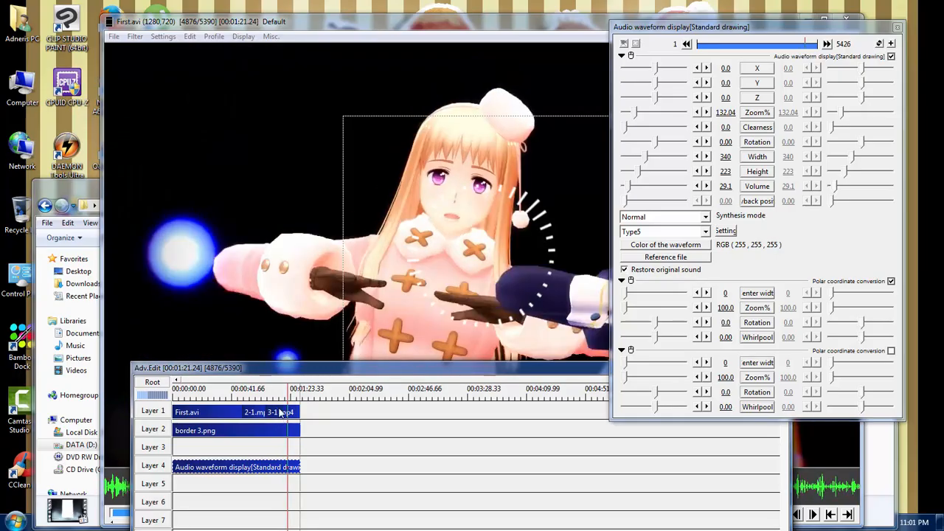
pyautogui.moveTo(666, 135)
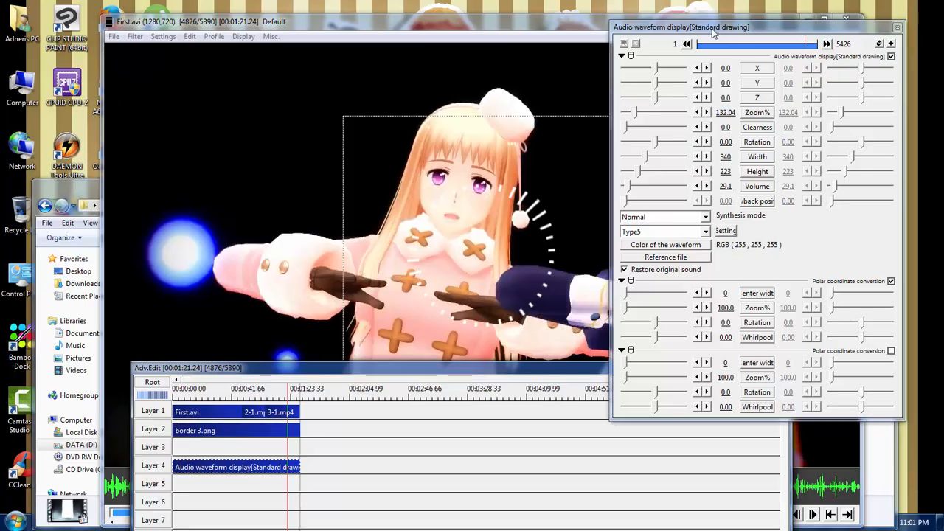
pyautogui.moveTo(247, 160)
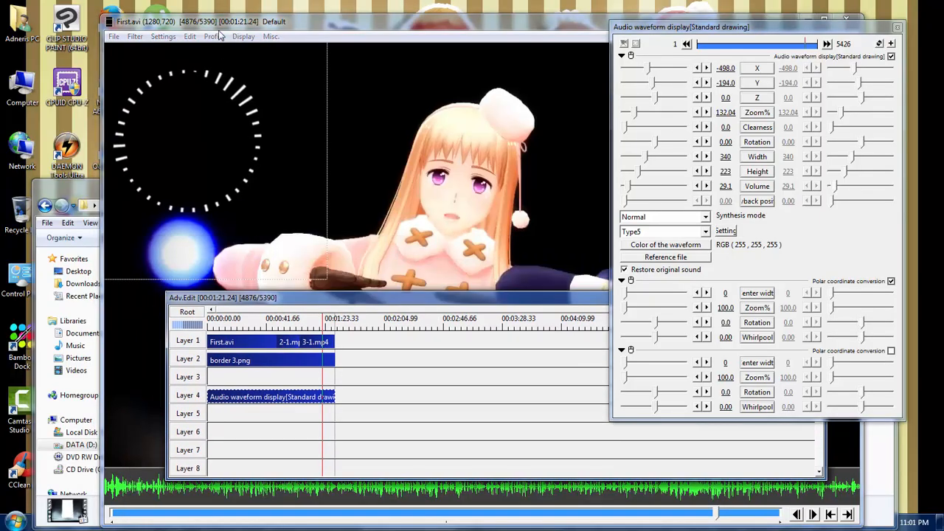
# Position the waveform ring in the top-left corner at X -498, Y -194.
pyautogui.click(163, 36)
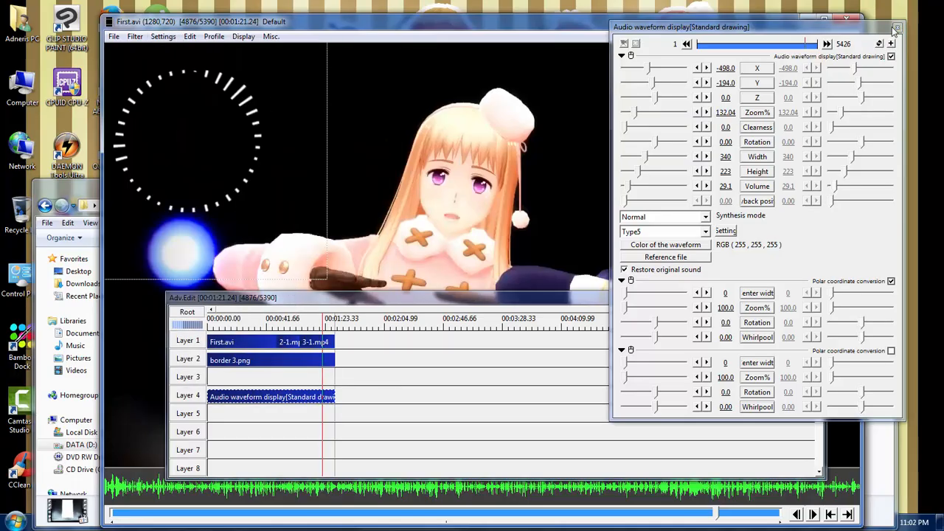
pyautogui.click(113, 36)
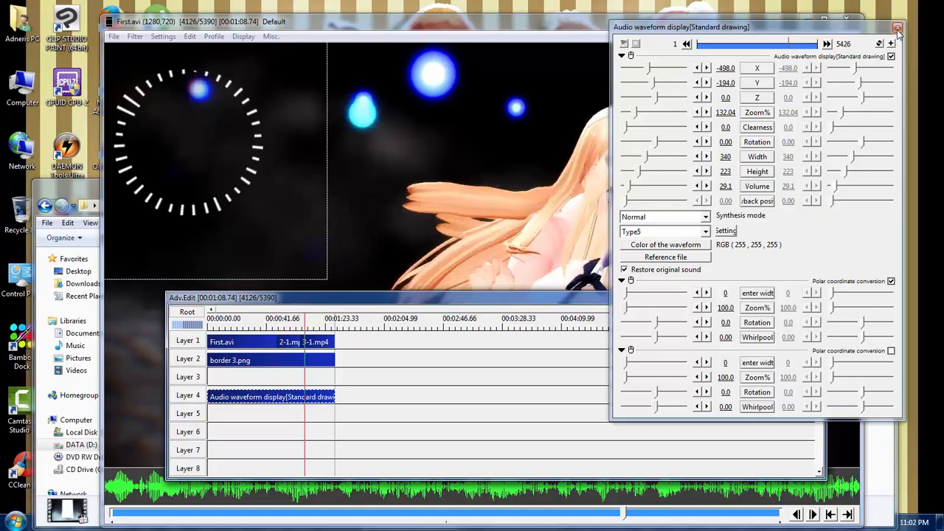
# Close the Audio waveform display settings dialog.
pyautogui.click(897, 28)
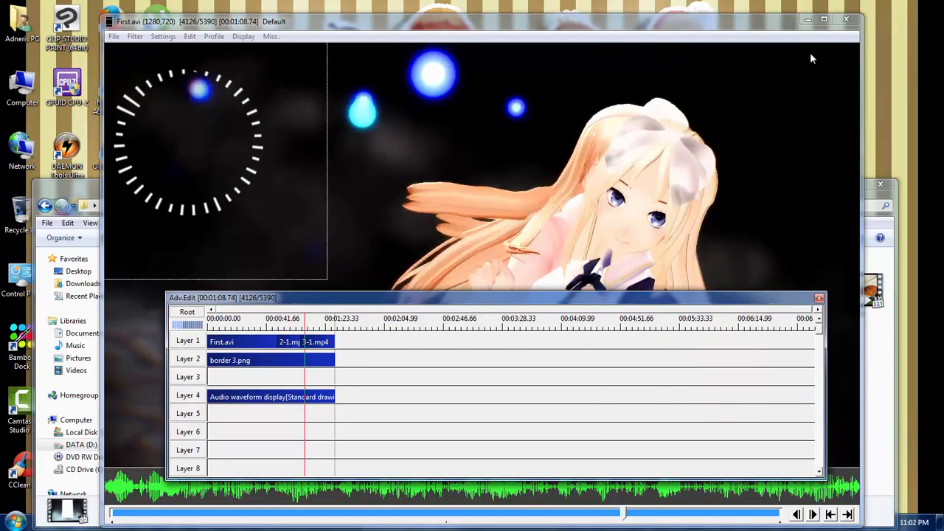